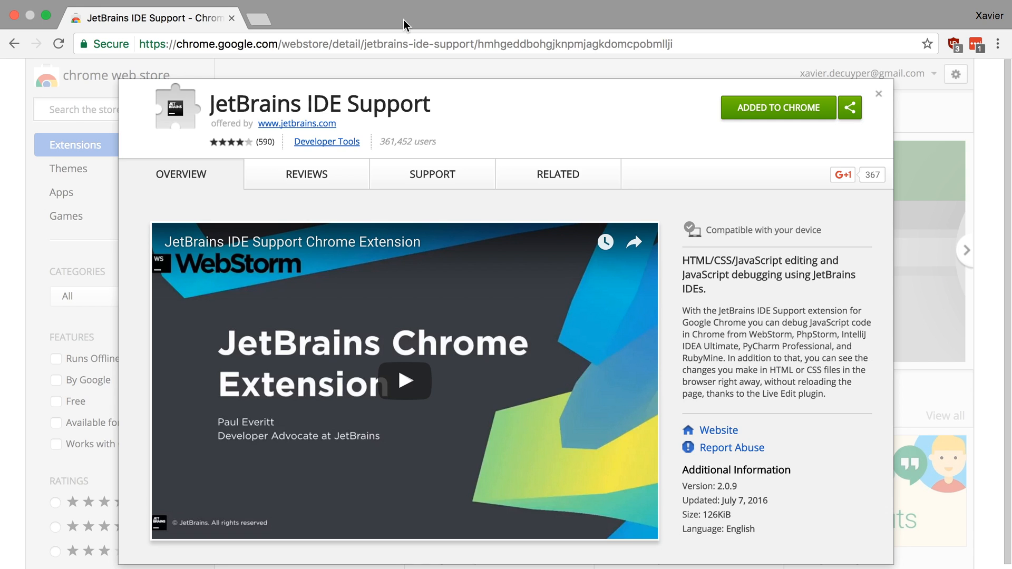
mouse_move(219, 46)
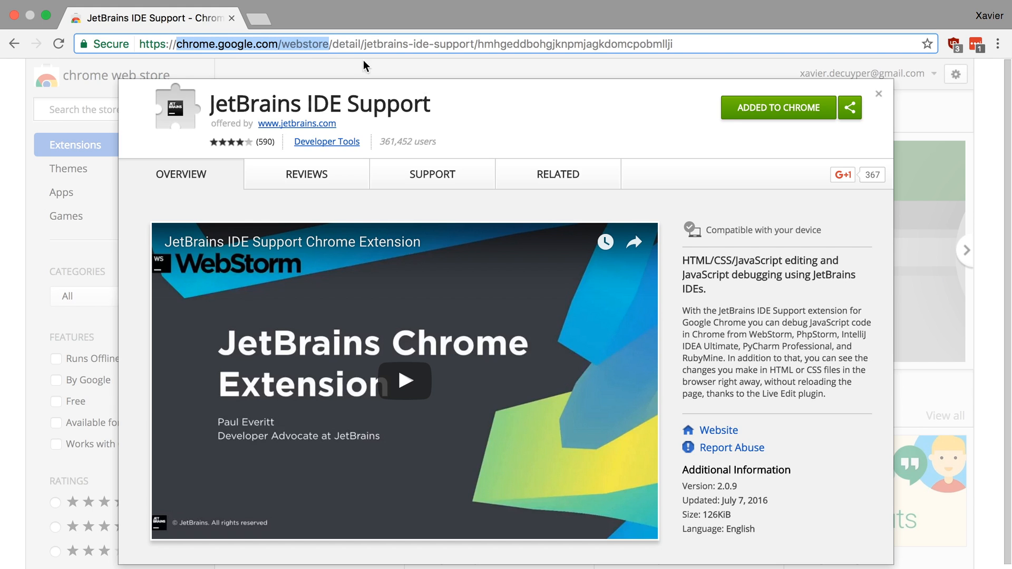
mouse_move(798, 136)
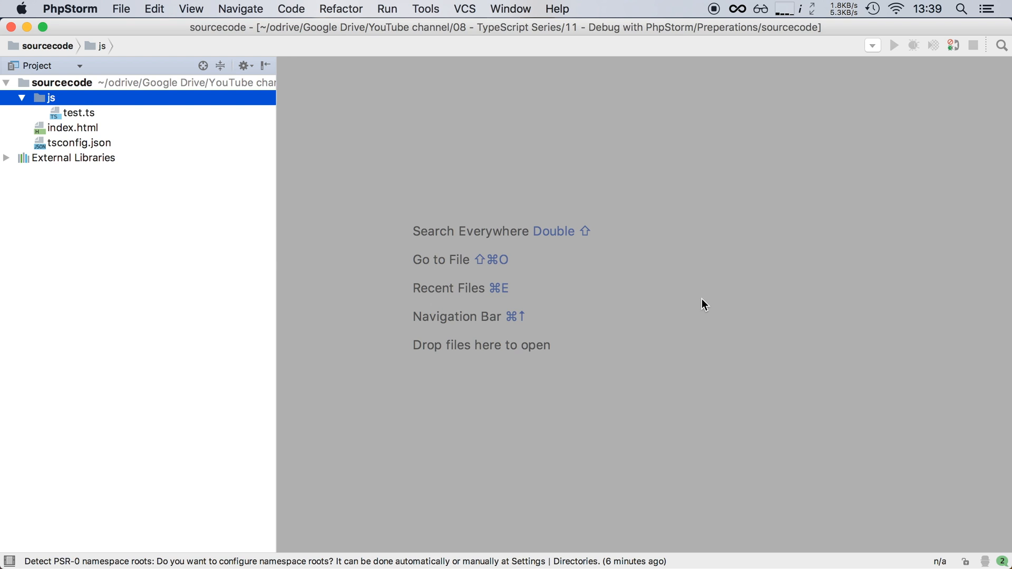
mouse_move(74, 129)
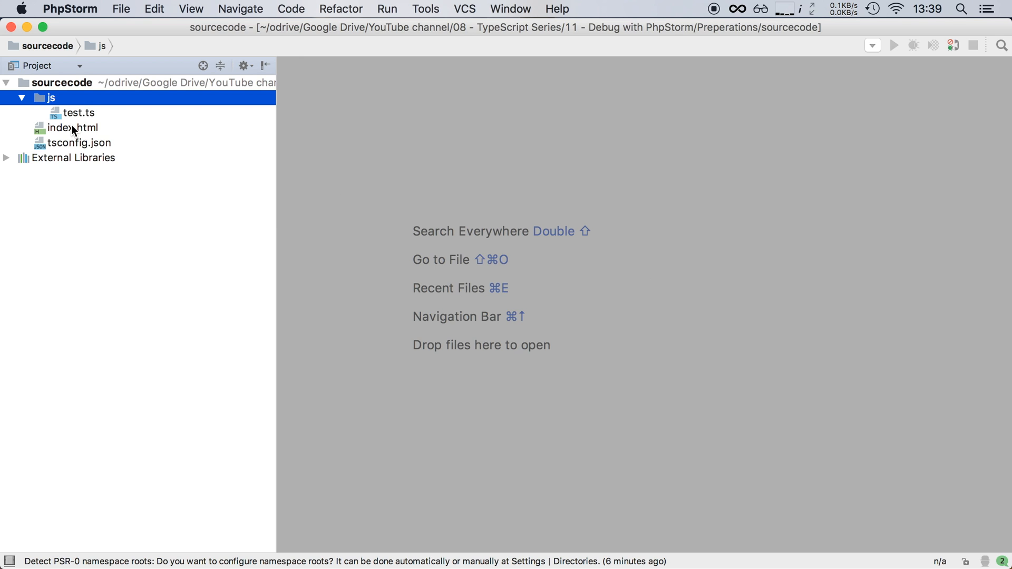
Open index.html from the Project panel in the editor
double_click(72, 128)
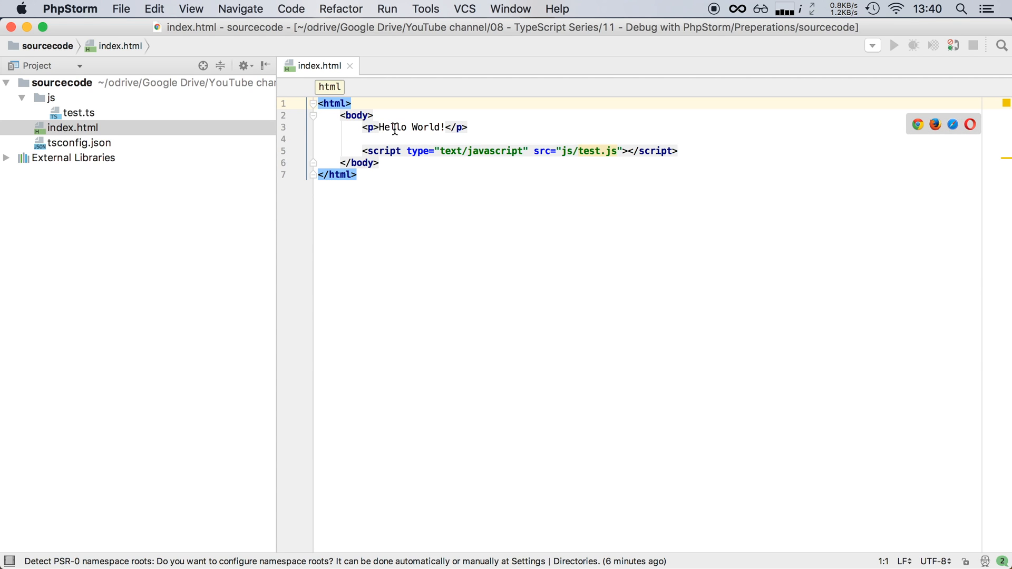
mouse_move(587, 150)
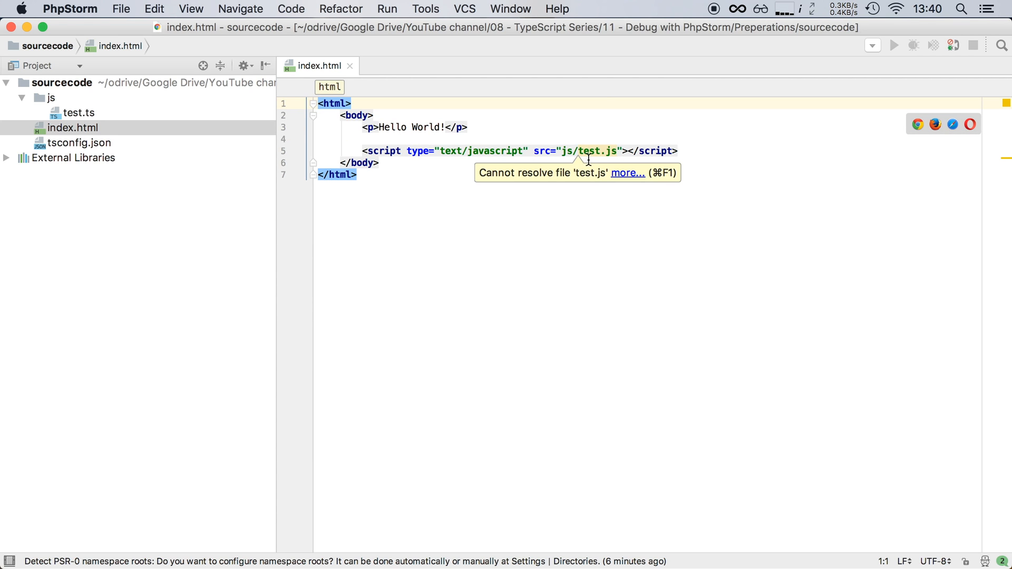
mouse_move(104, 113)
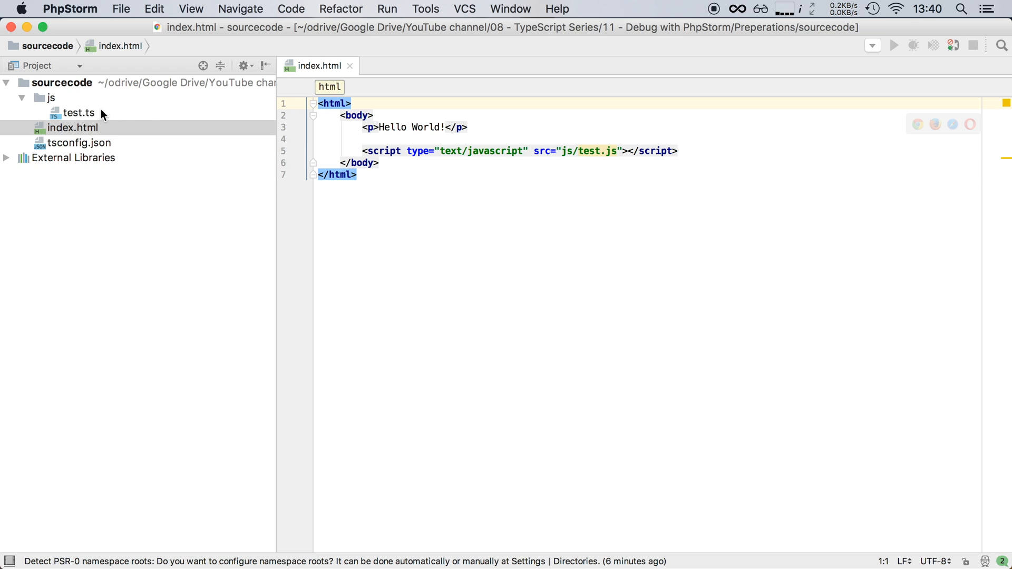
mouse_move(88, 117)
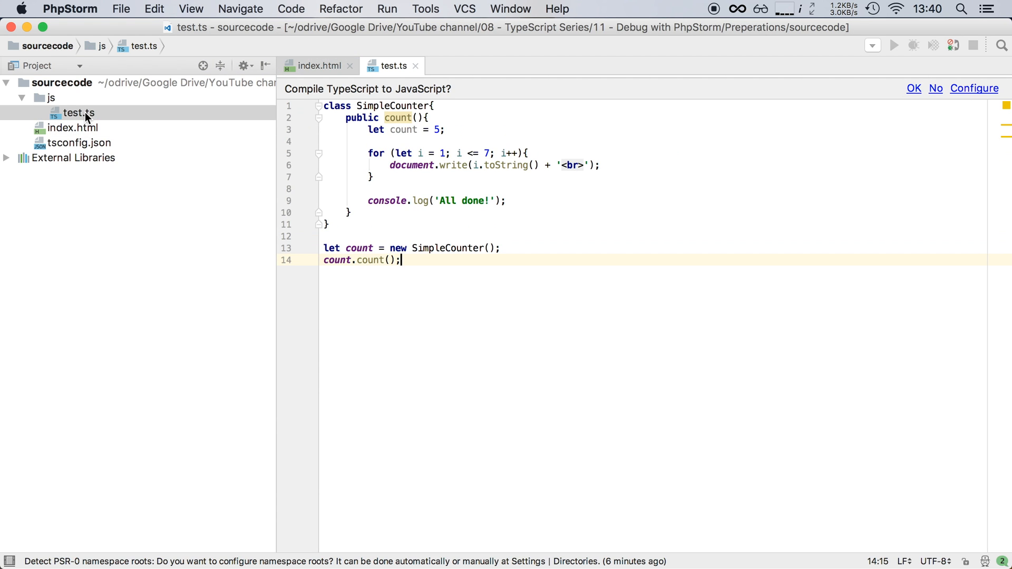
mouse_move(373, 106)
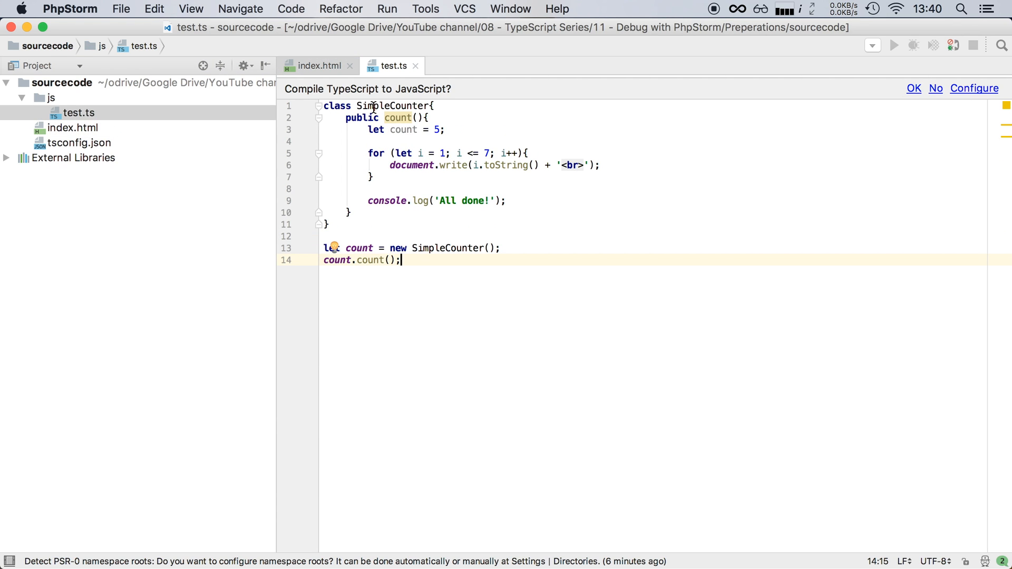
mouse_move(392, 127)
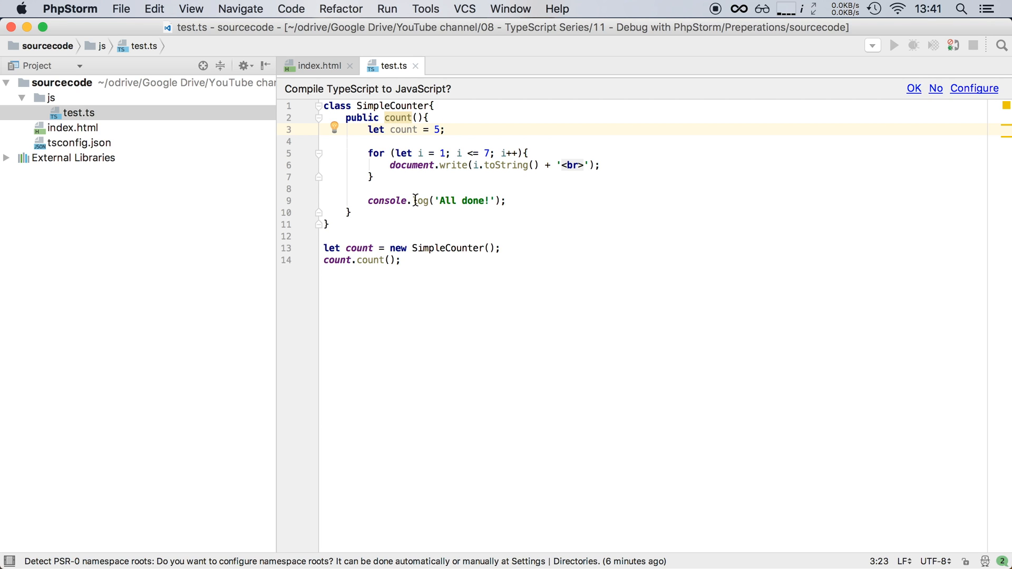
mouse_move(314, 97)
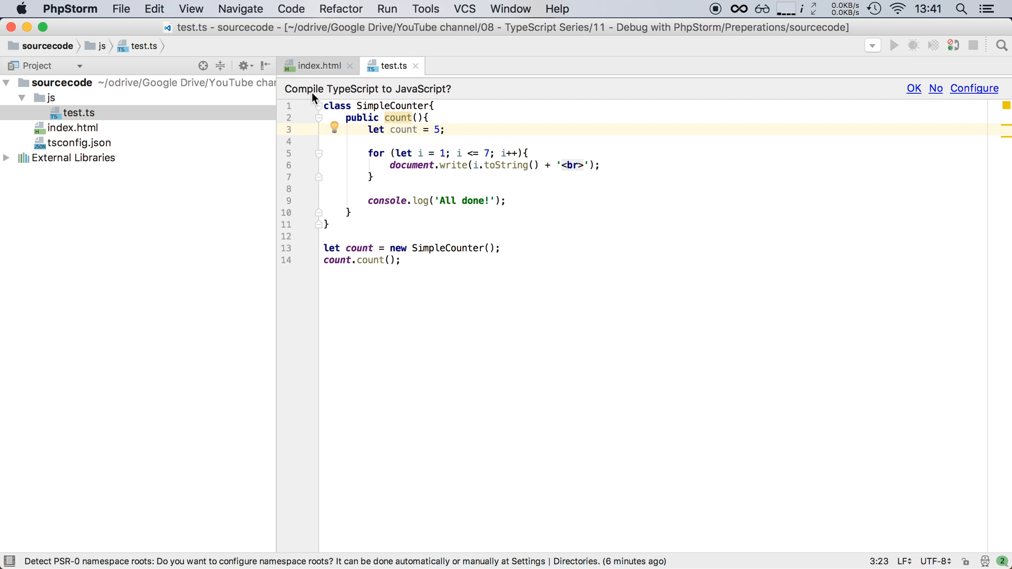
mouse_move(925, 104)
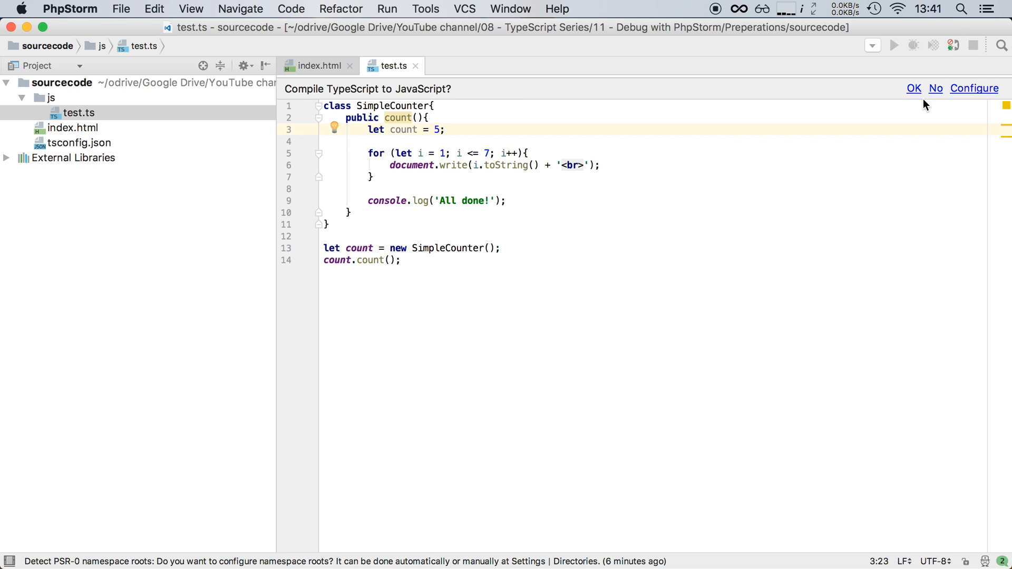
mouse_move(964, 96)
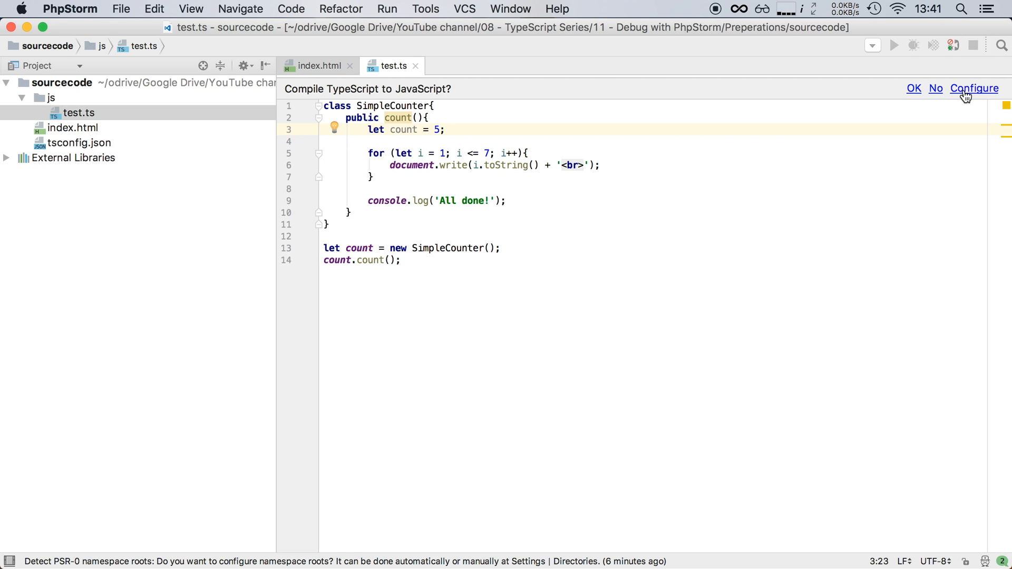
Respond to the 'Compile TypeScript to JavaScript?' banner to enable compilation
left_click(935, 89)
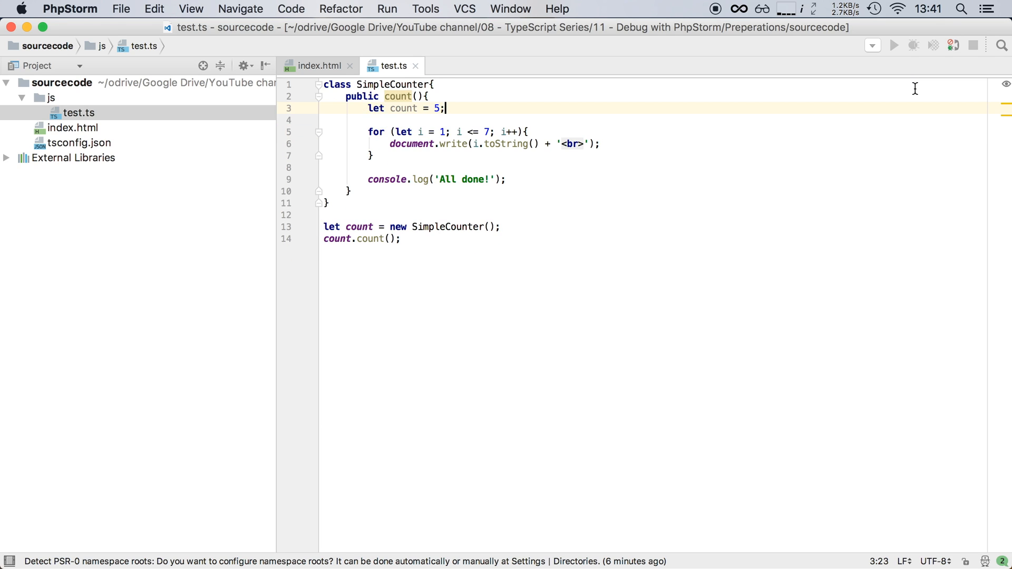
mouse_move(729, 215)
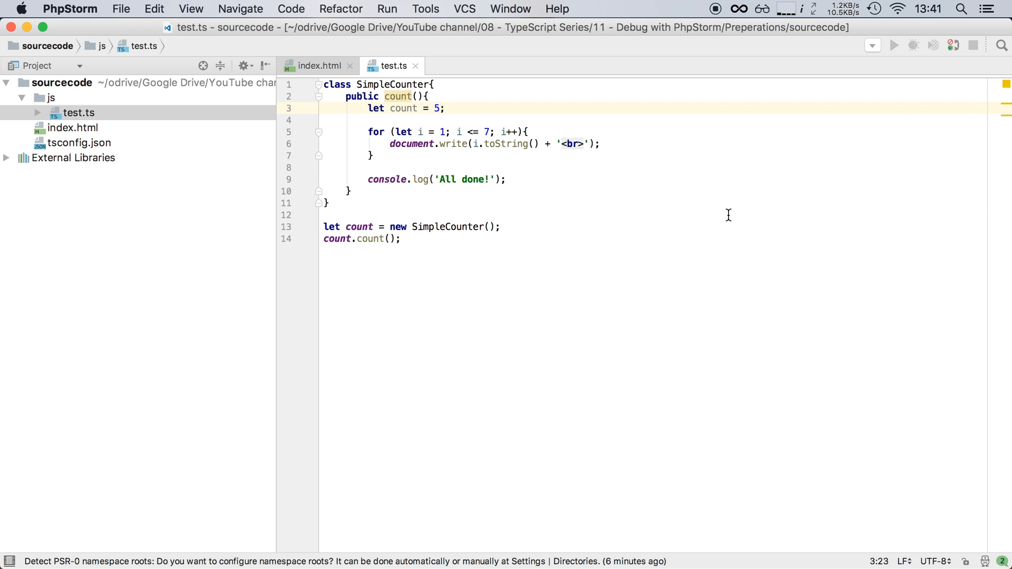
mouse_move(136, 147)
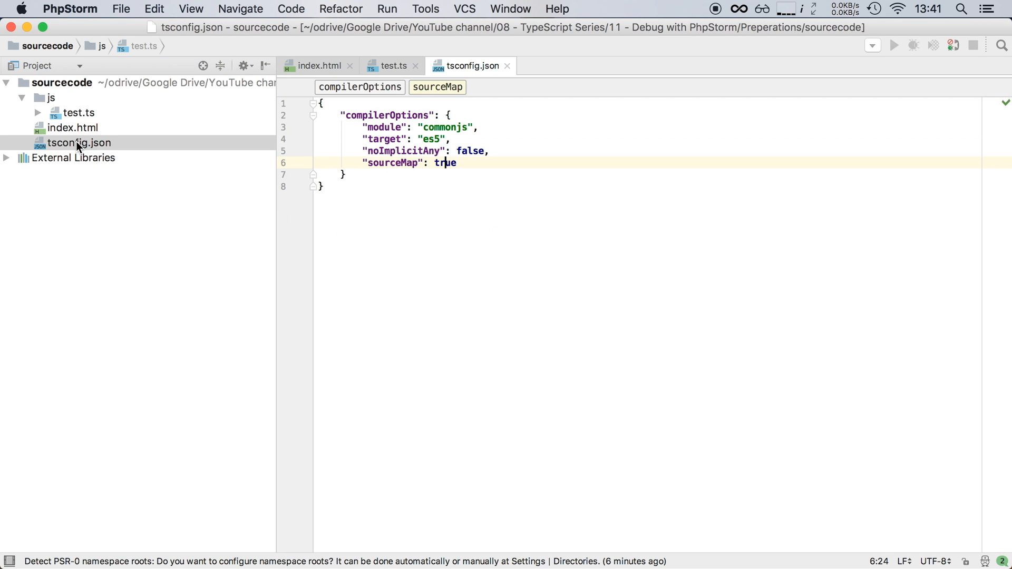
Highlight the sourceMap option and its true value in tsconfig.json
left_click(369, 163)
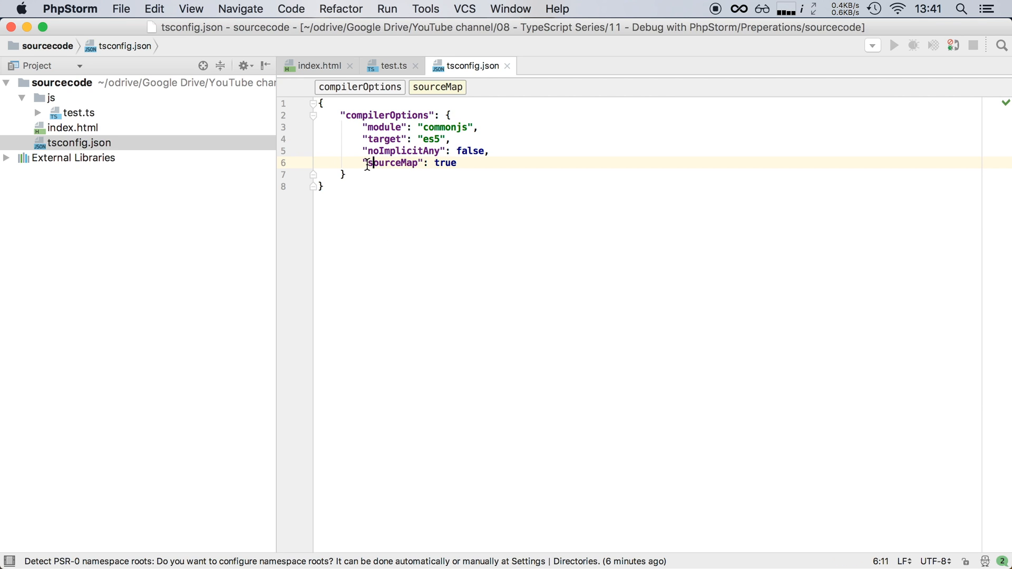
double_click(392, 162)
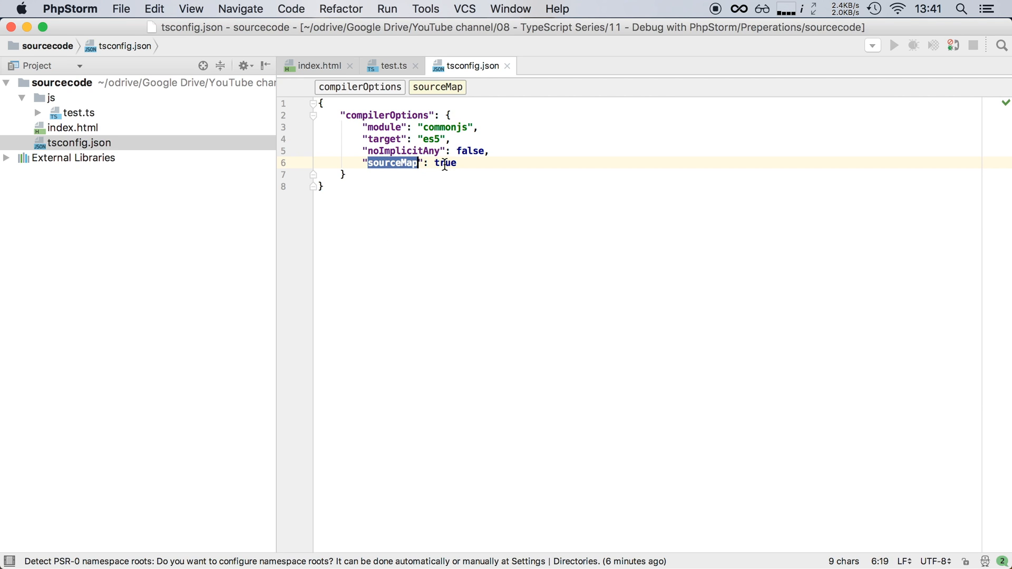
double_click(444, 162)
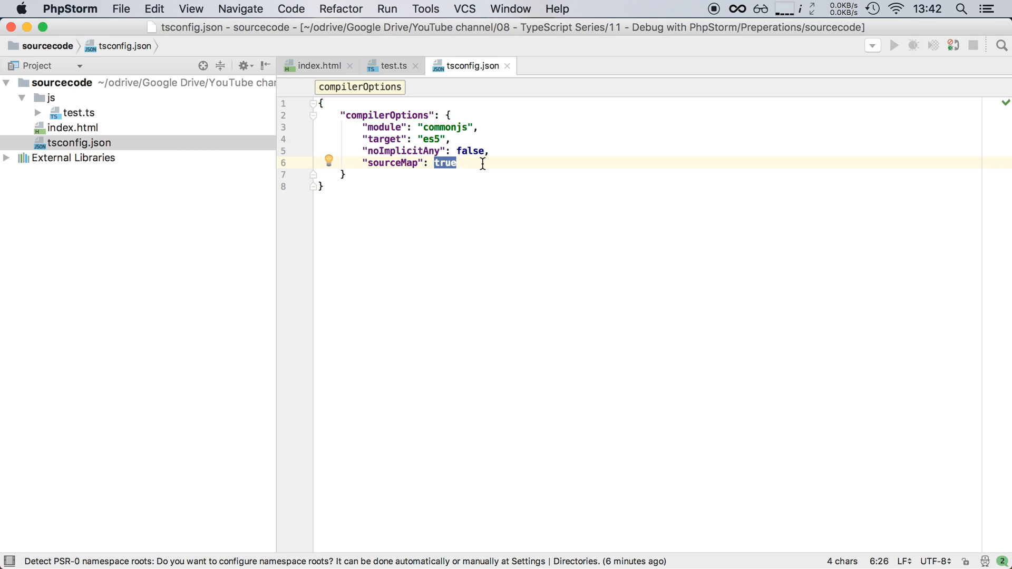
left_click(481, 162)
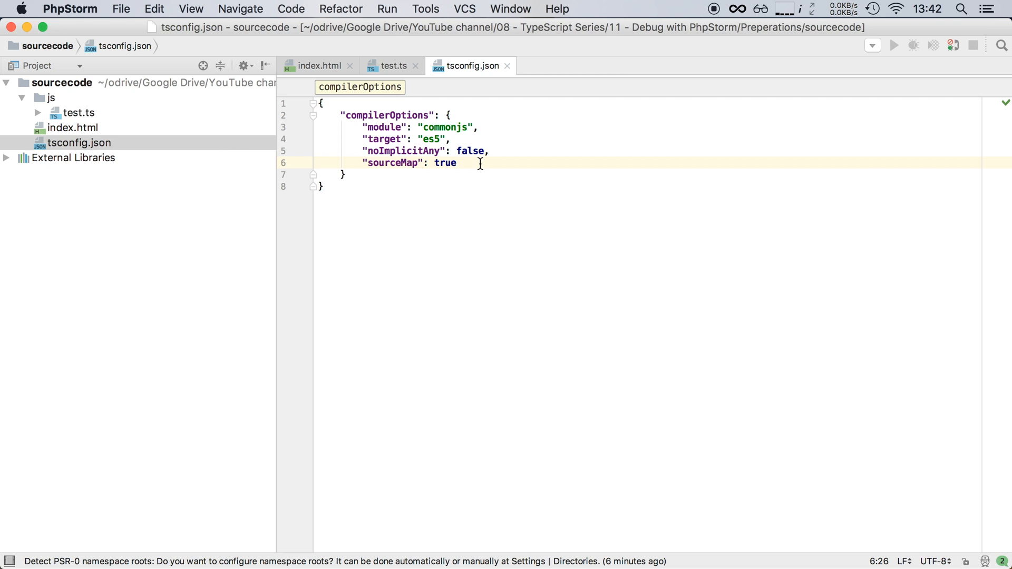
mouse_move(88, 125)
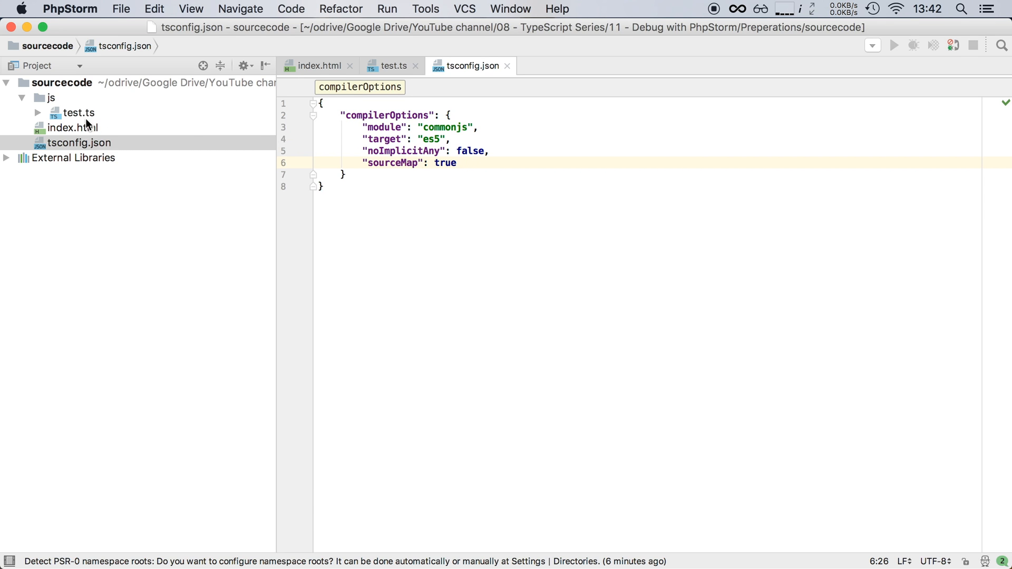
Start a Debug 'index.html' session from the Project panel context menu
right_click(70, 128)
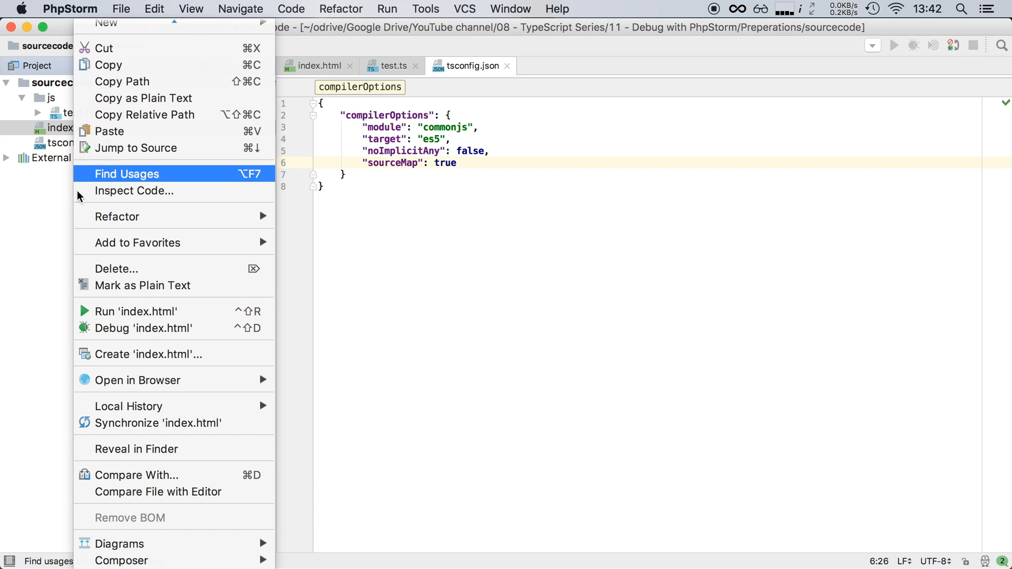
mouse_move(110, 328)
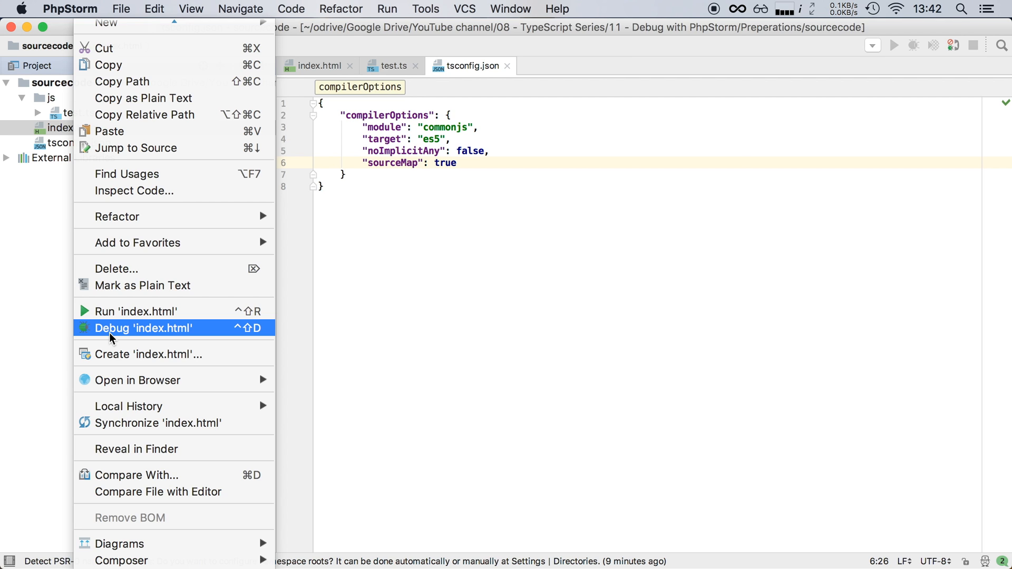
left_click(143, 327)
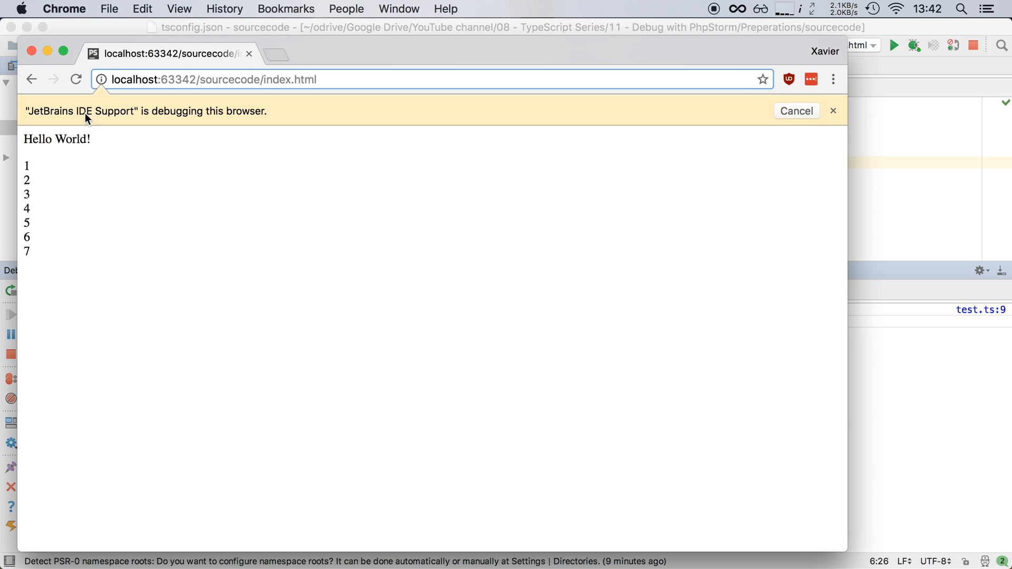
mouse_move(108, 129)
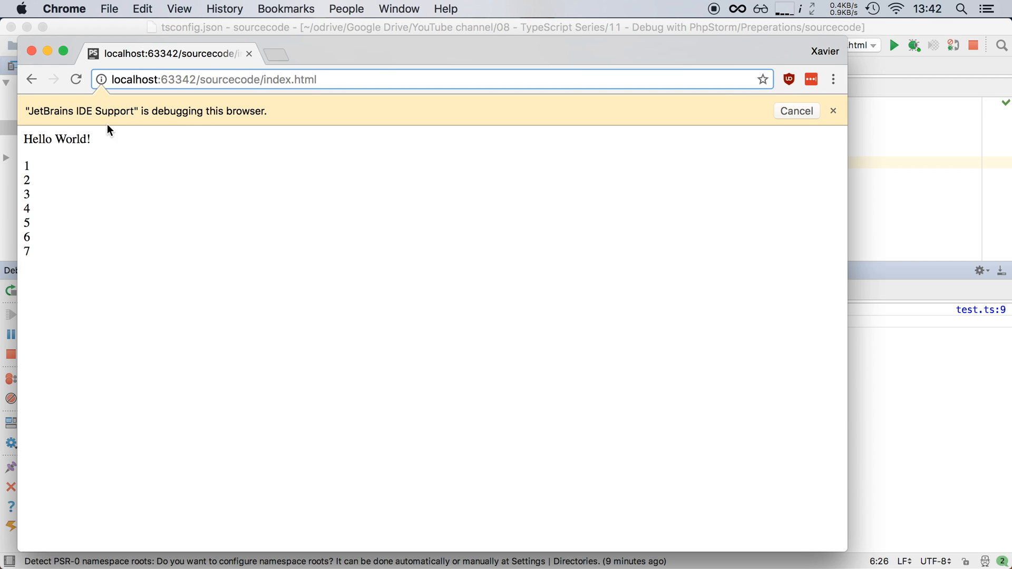
mouse_move(243, 120)
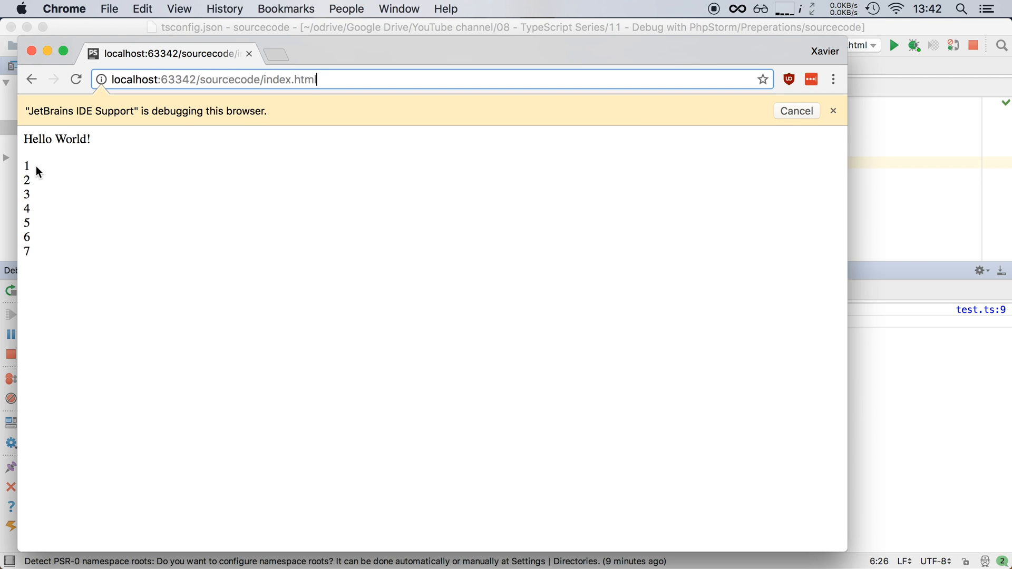
double_click(56, 139)
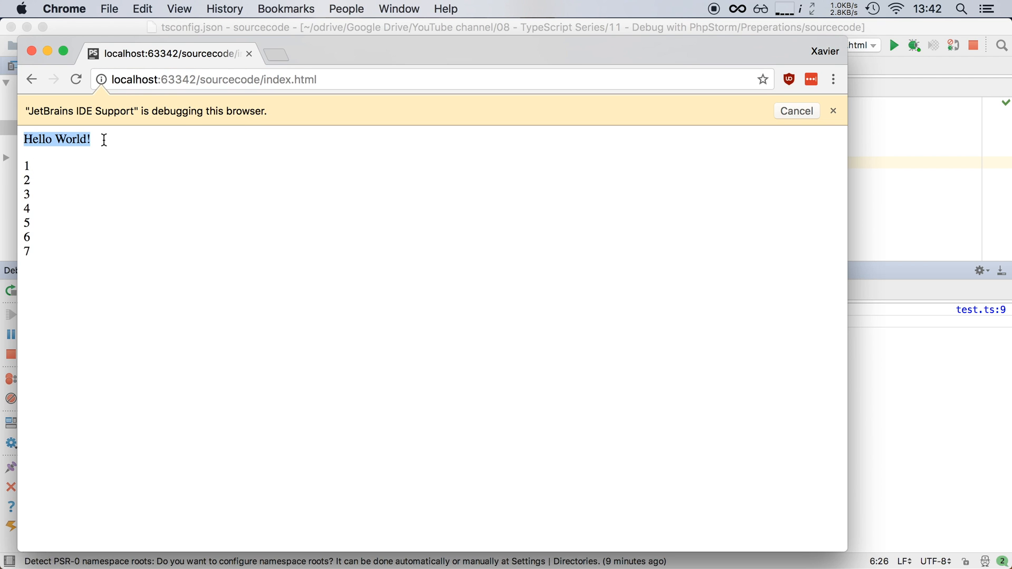
mouse_move(40, 171)
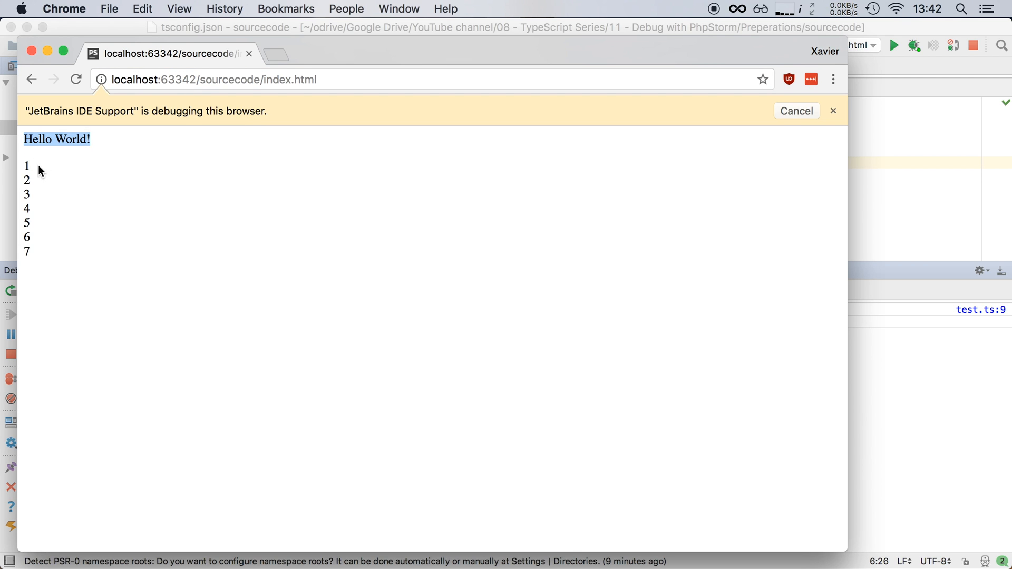
left_click(38, 251)
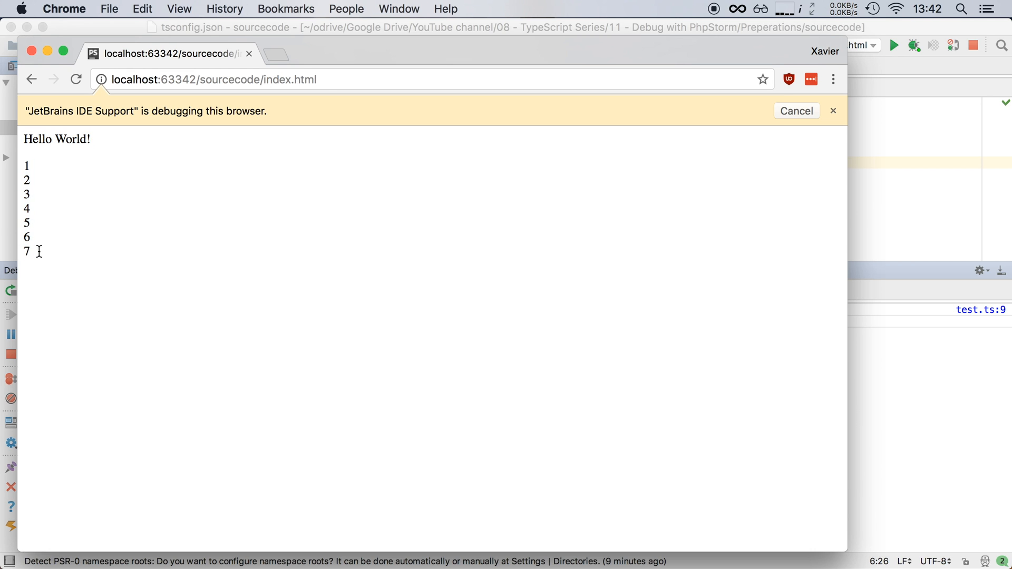
mouse_move(46, 254)
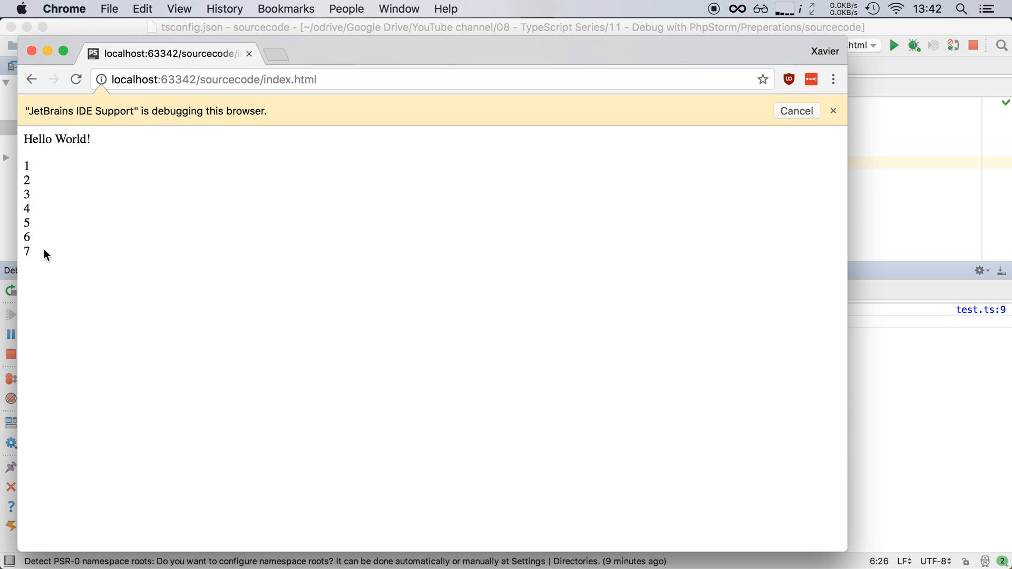
mouse_move(57, 240)
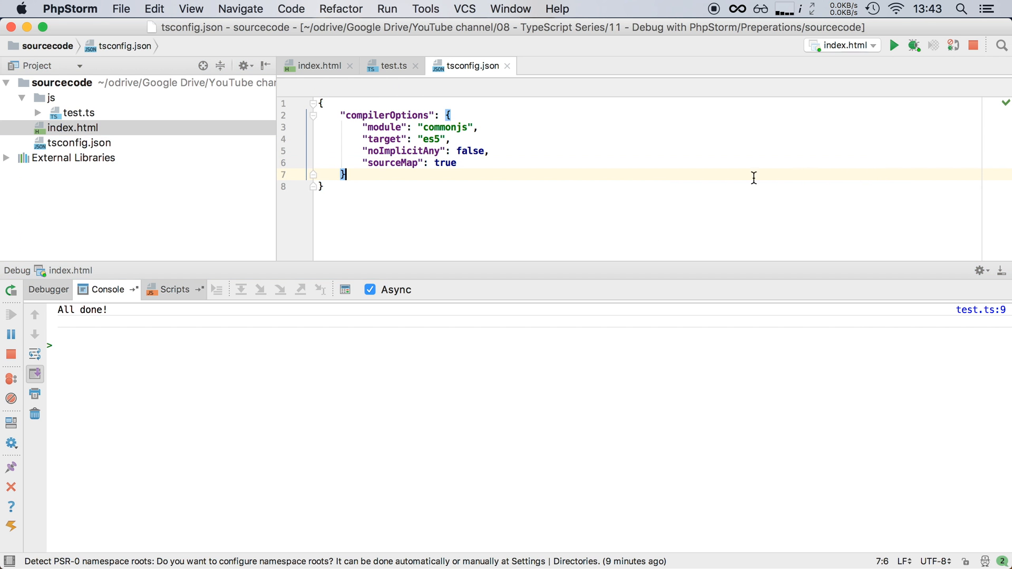
Set a breakpoint on line 6 of test.ts, the document.write call in the loop
left_click(393, 65)
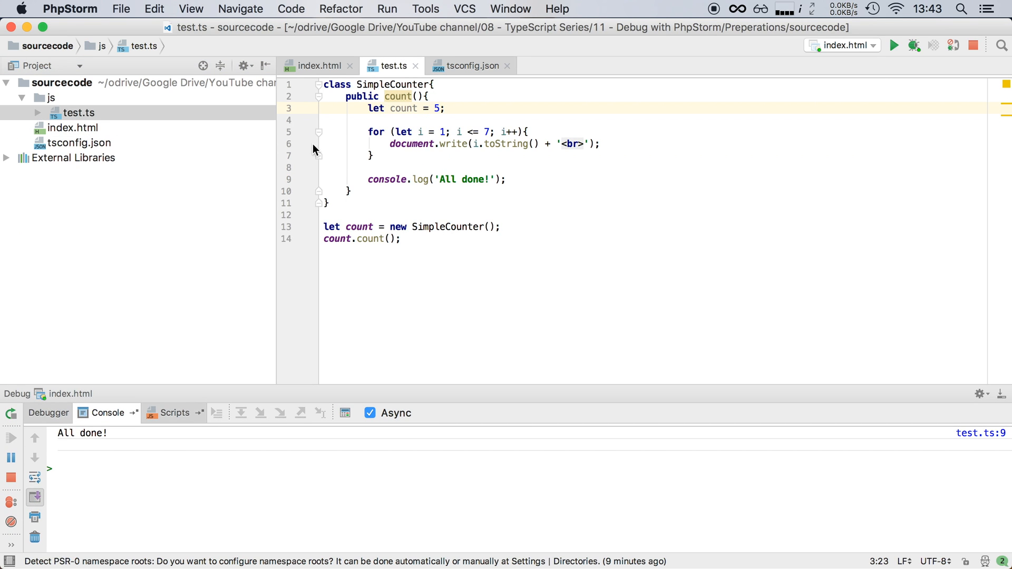
left_click(303, 144)
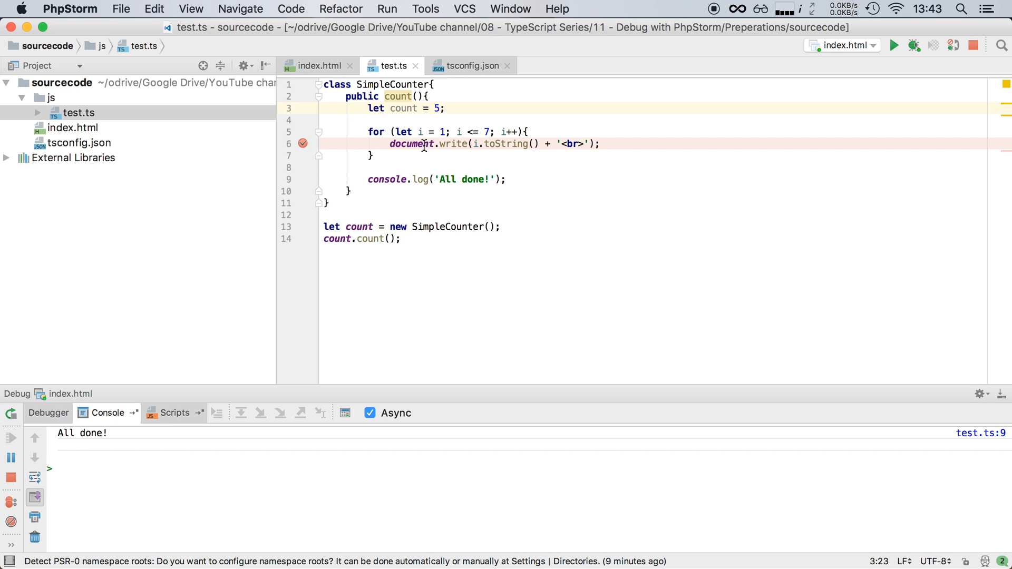
mouse_move(452, 143)
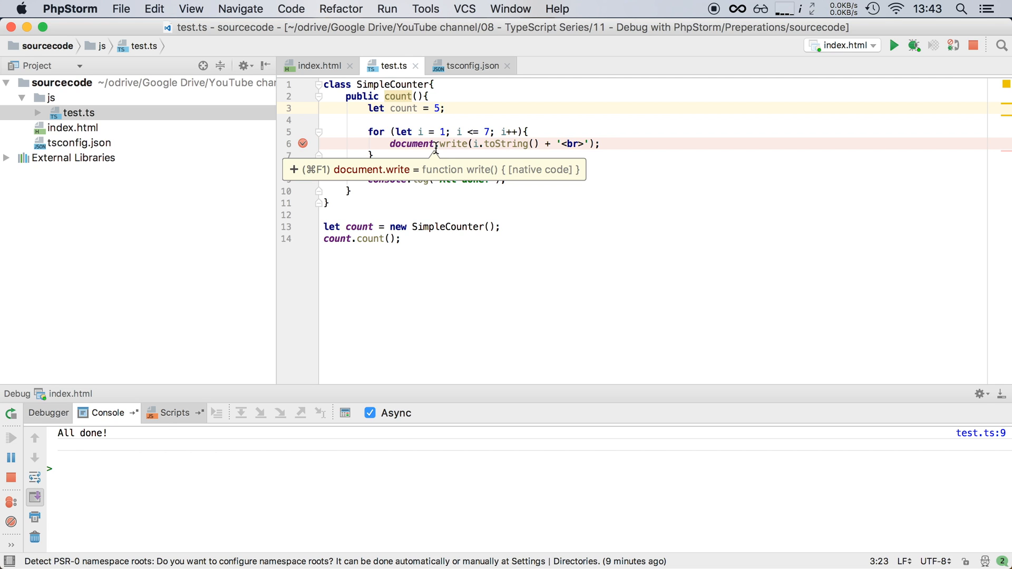
Debug index.html again and rerun so execution pauses at line 6 with count = 5, i = 1
right_click(64, 128)
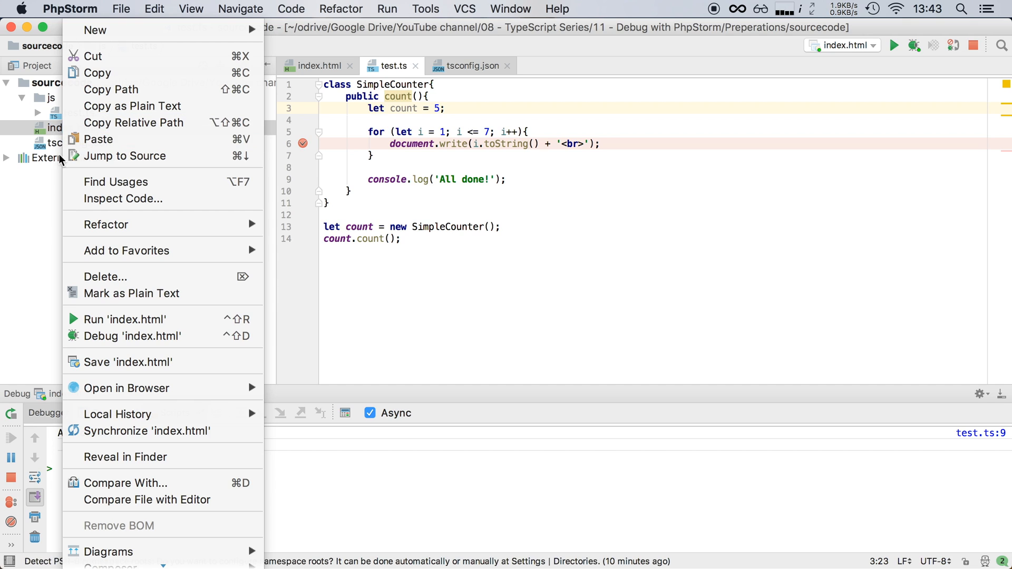
mouse_move(132, 335)
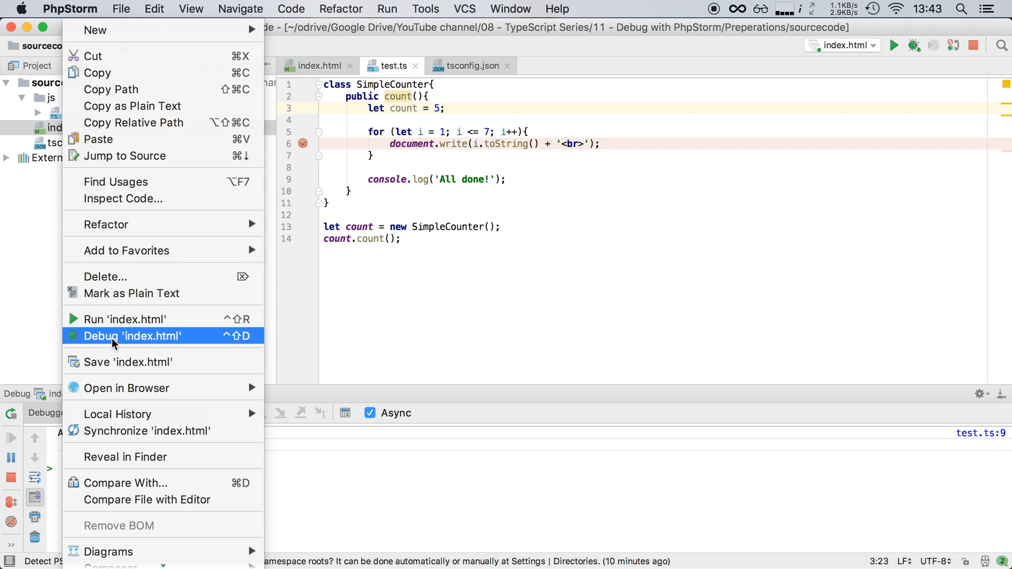
left_click(132, 335)
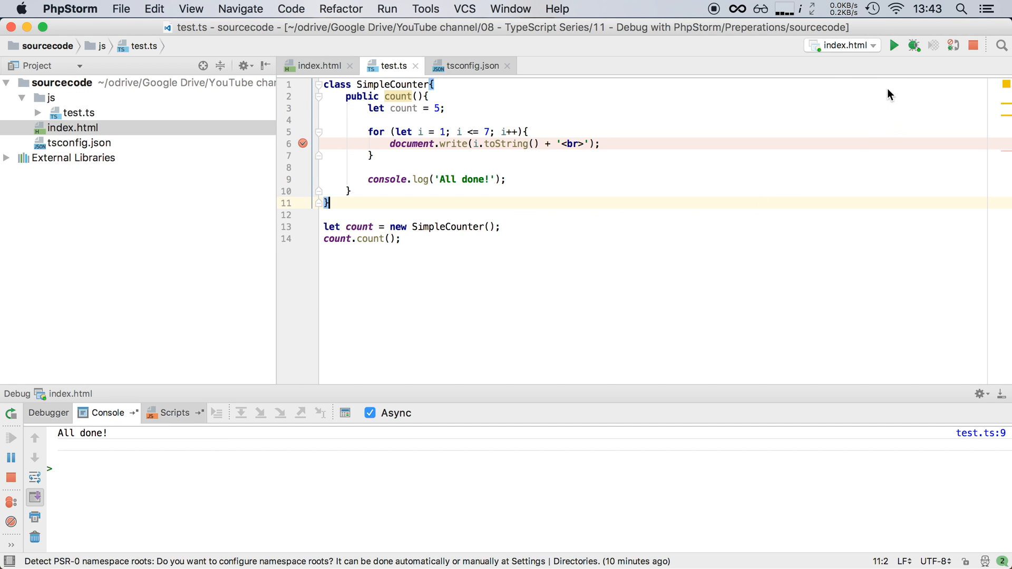
mouse_move(823, 40)
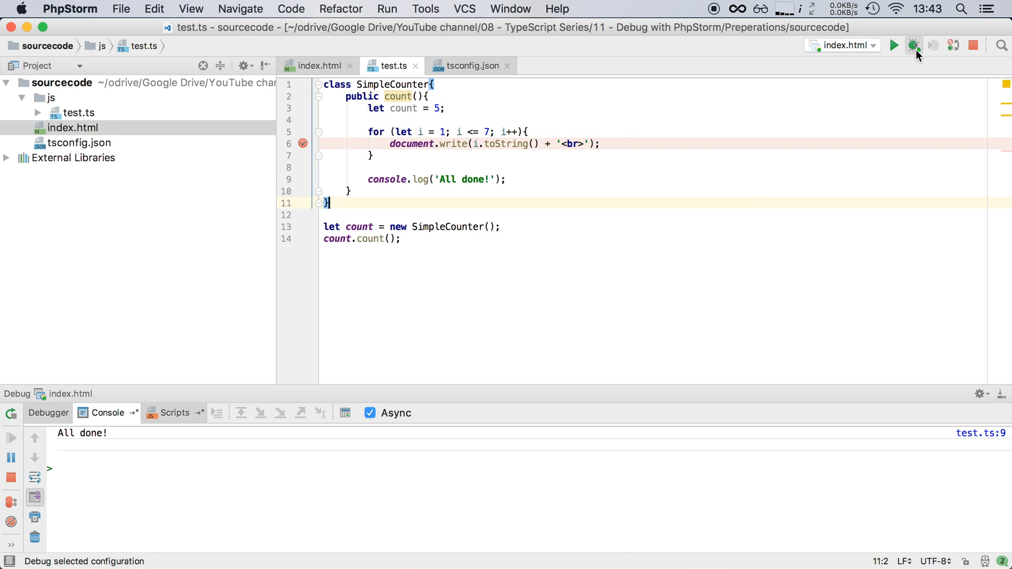
mouse_move(915, 46)
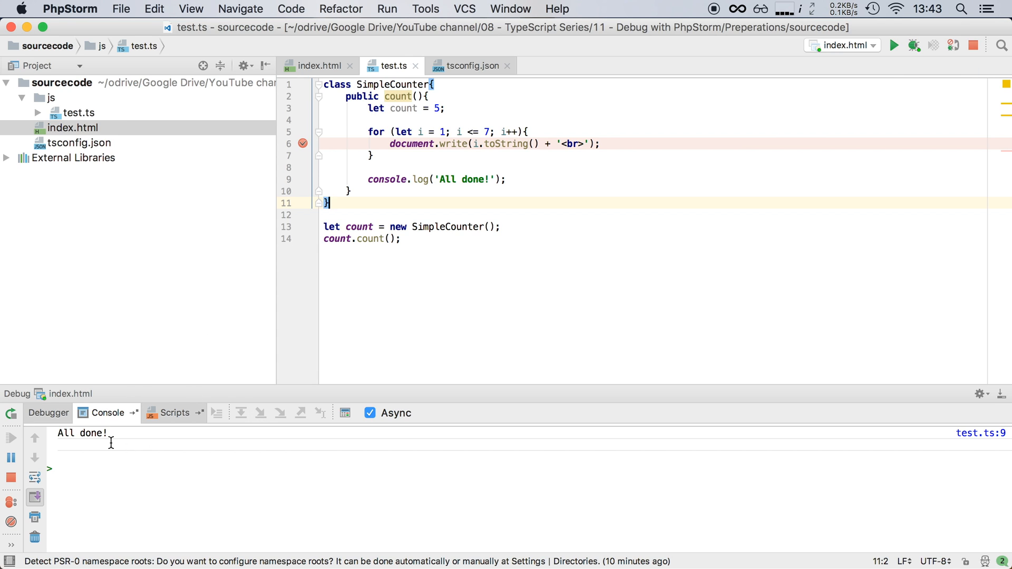
mouse_move(9, 416)
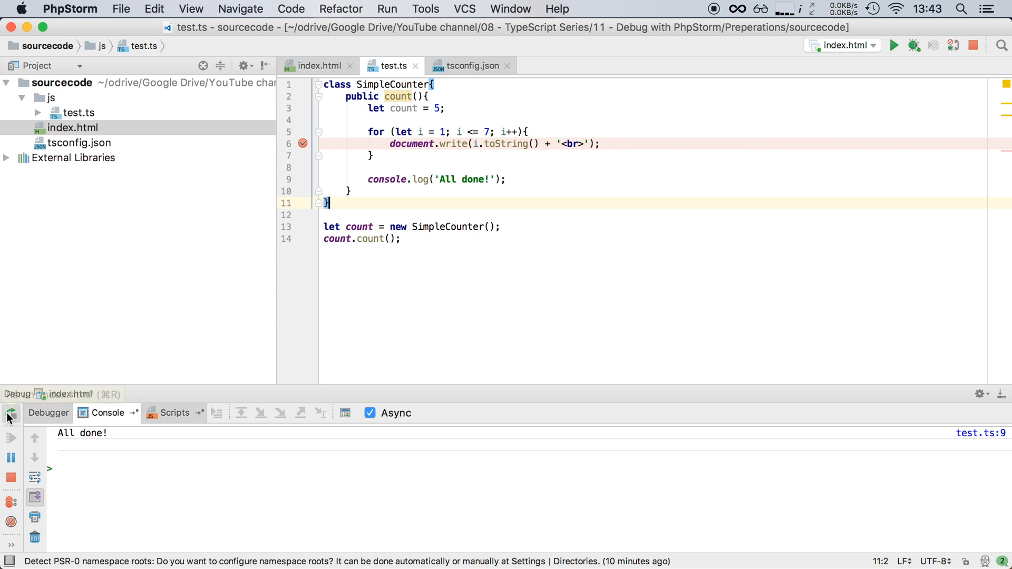
mouse_move(9, 416)
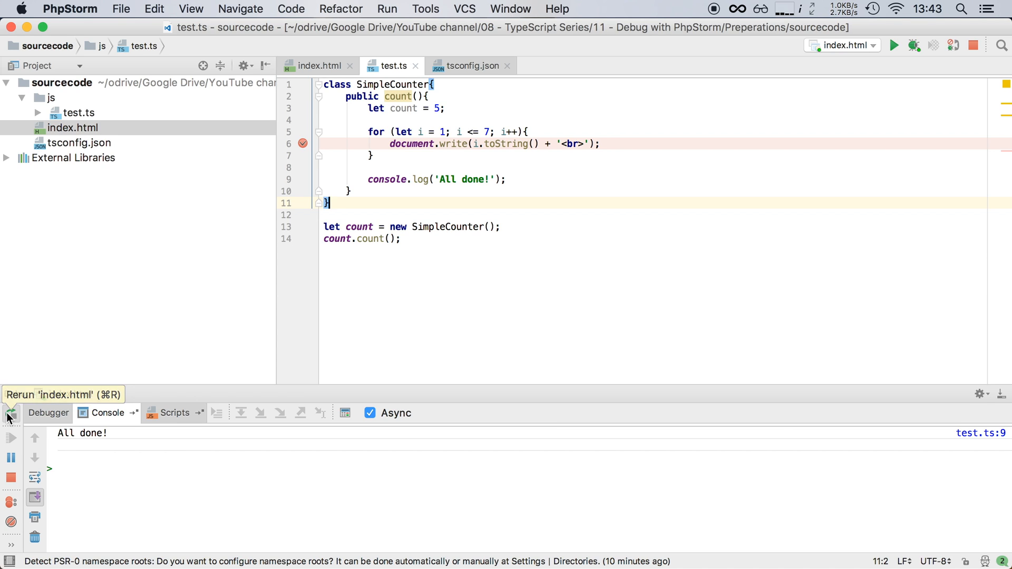
left_click(9, 416)
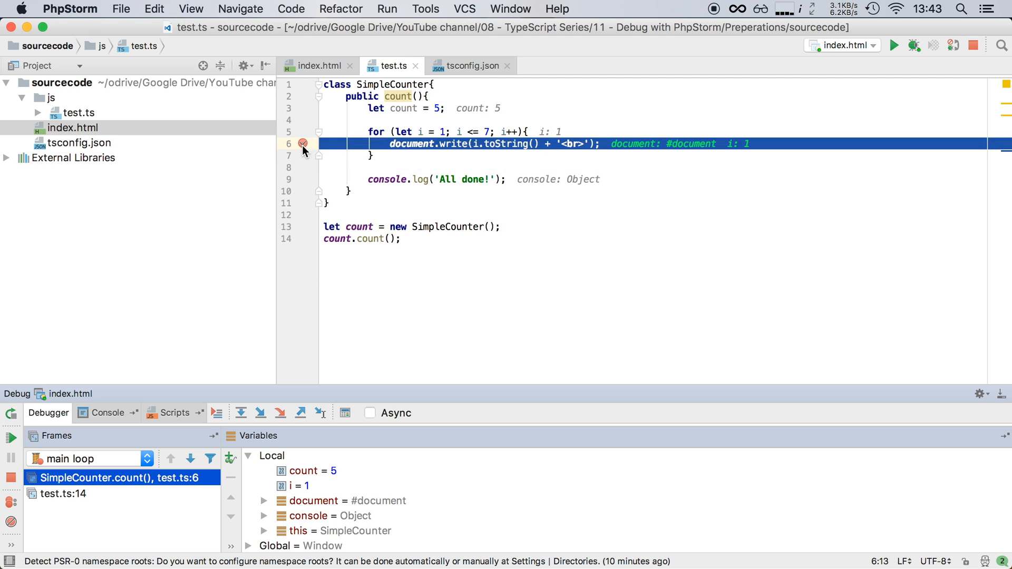
mouse_move(548, 143)
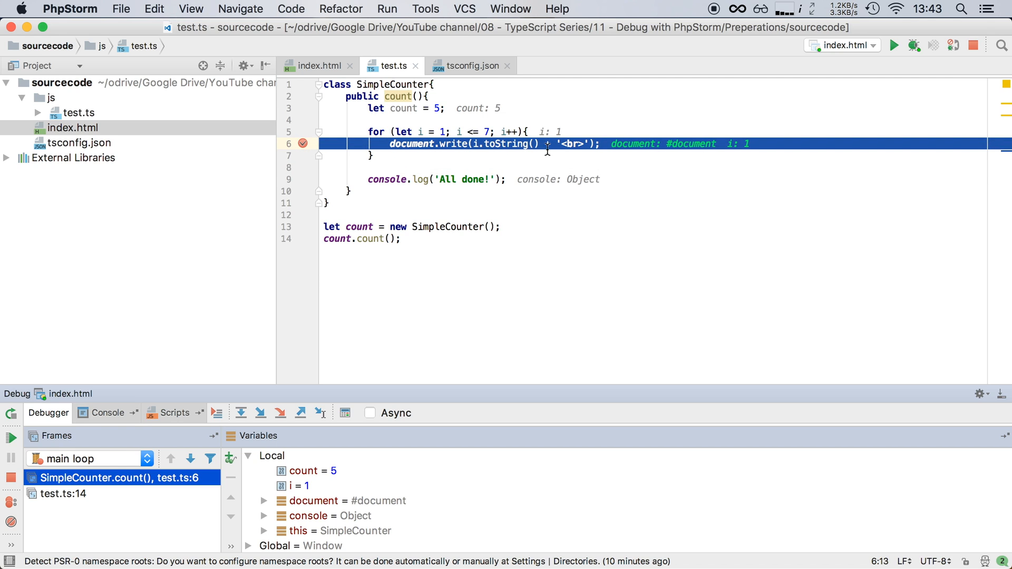
mouse_move(710, 155)
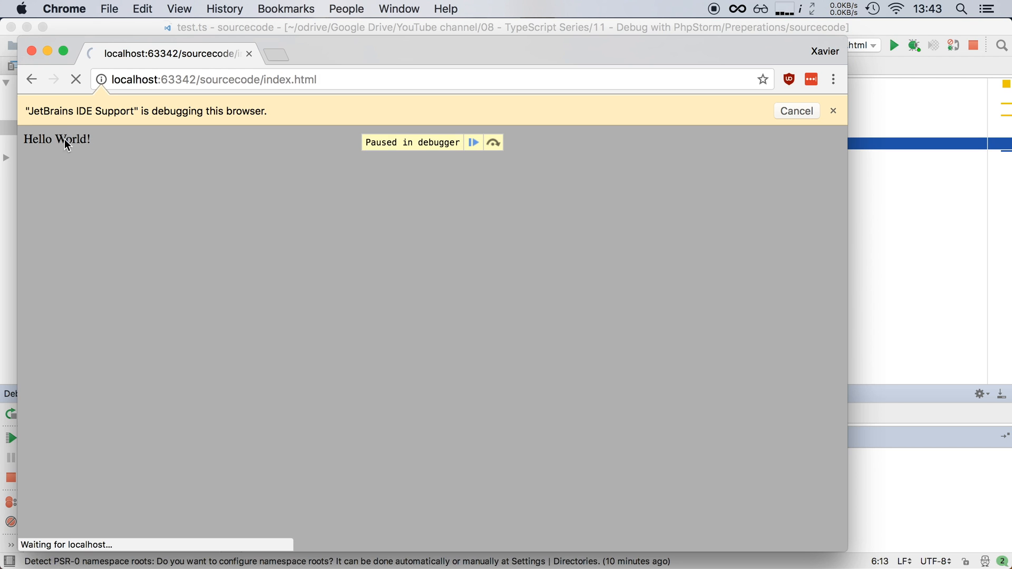
mouse_move(96, 146)
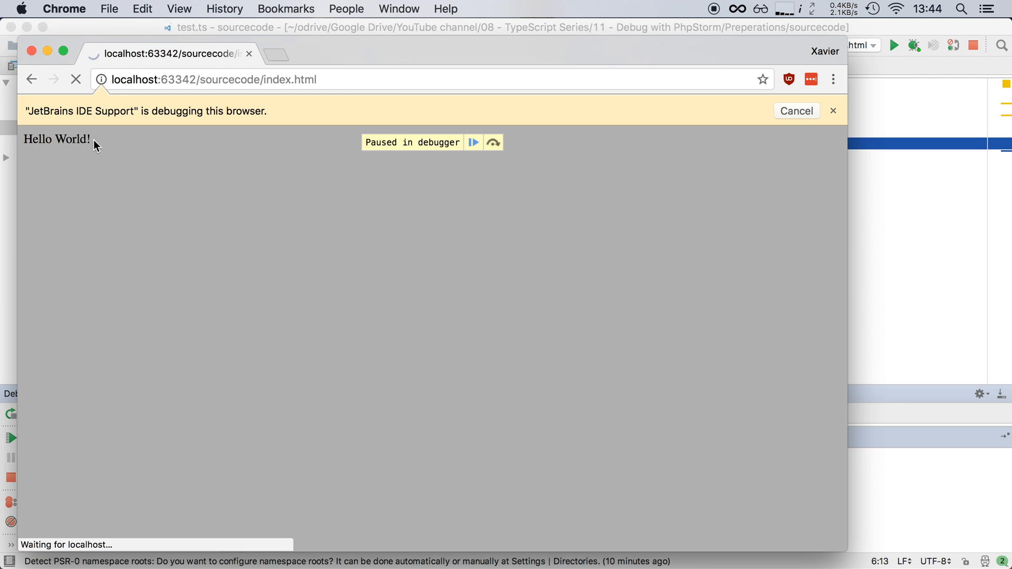
mouse_move(77, 214)
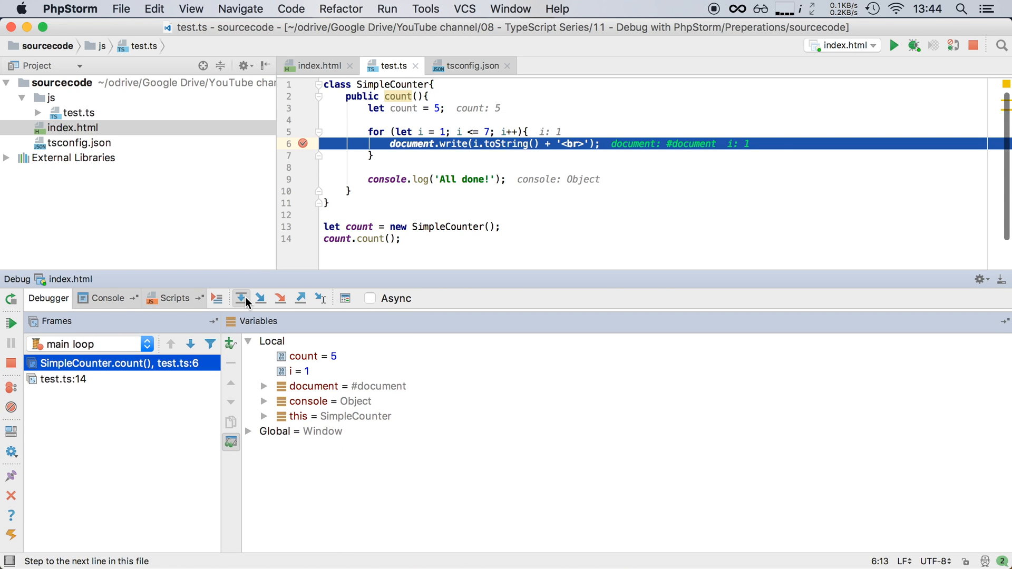
mouse_move(242, 297)
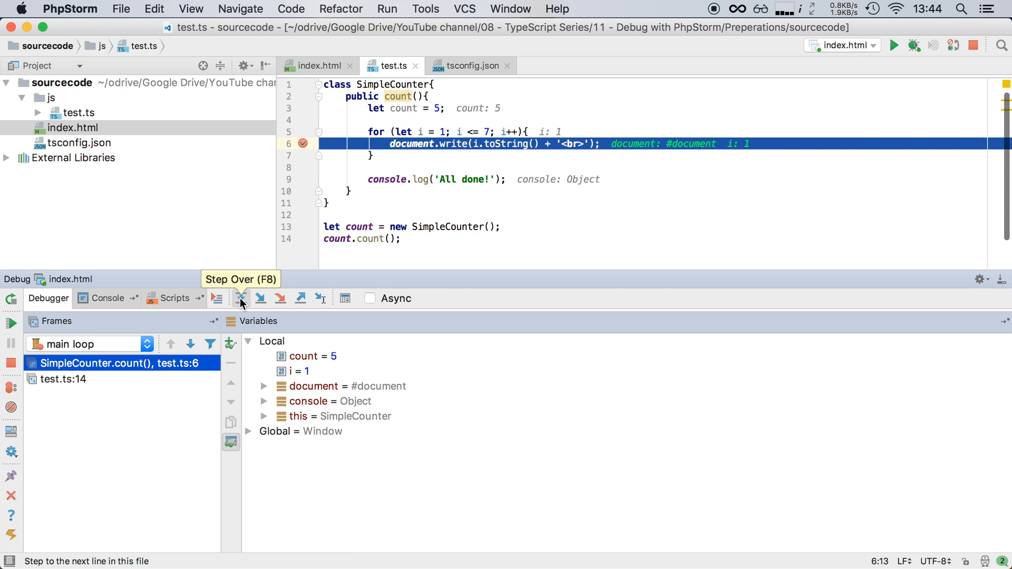
mouse_move(261, 297)
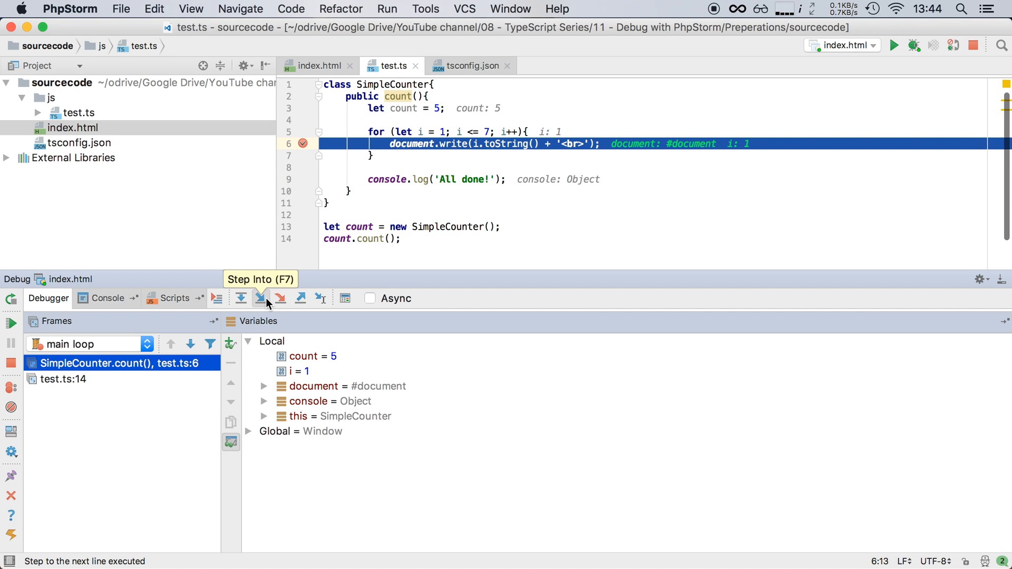
mouse_move(280, 297)
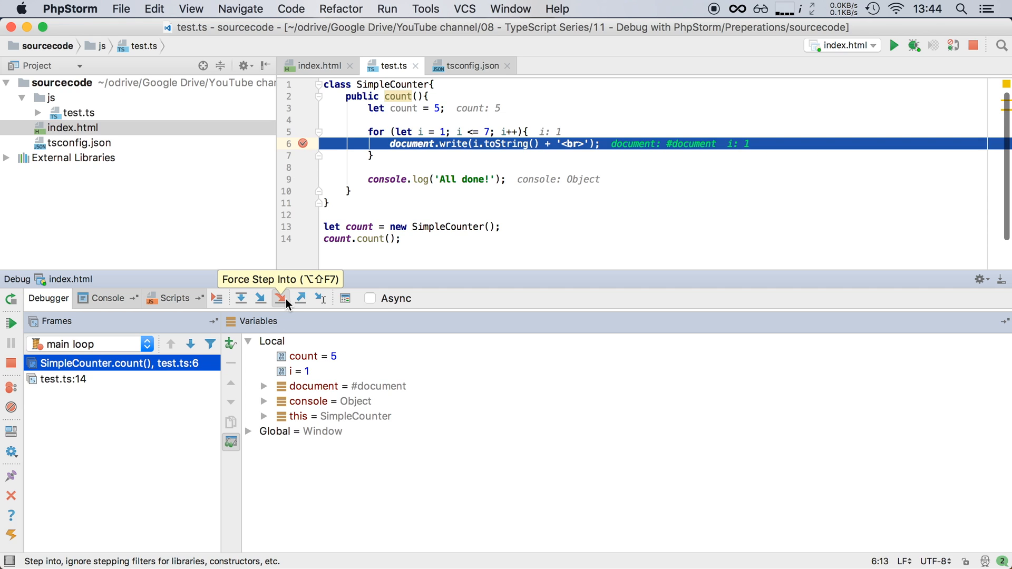
mouse_move(300, 303)
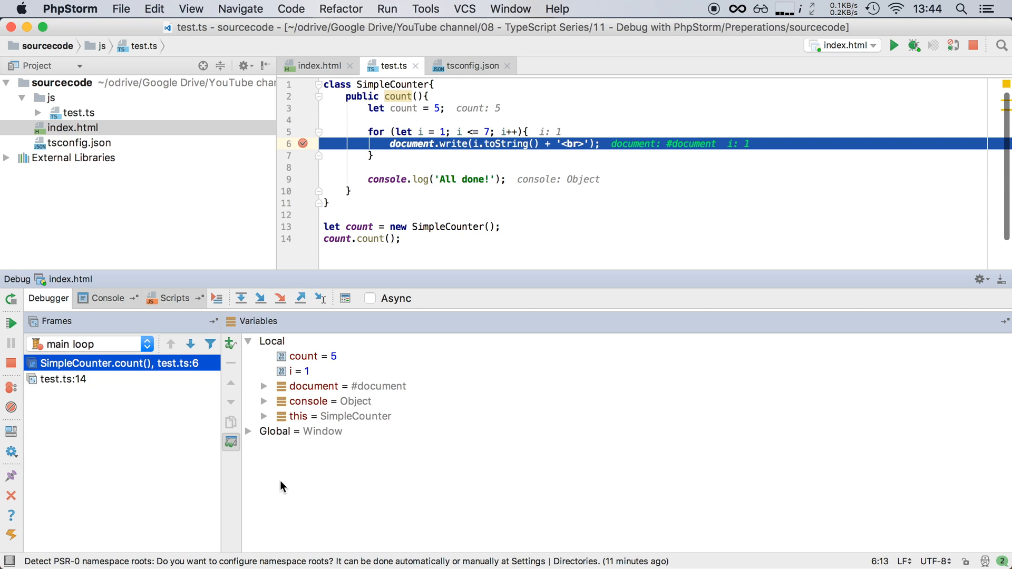
mouse_move(299, 450)
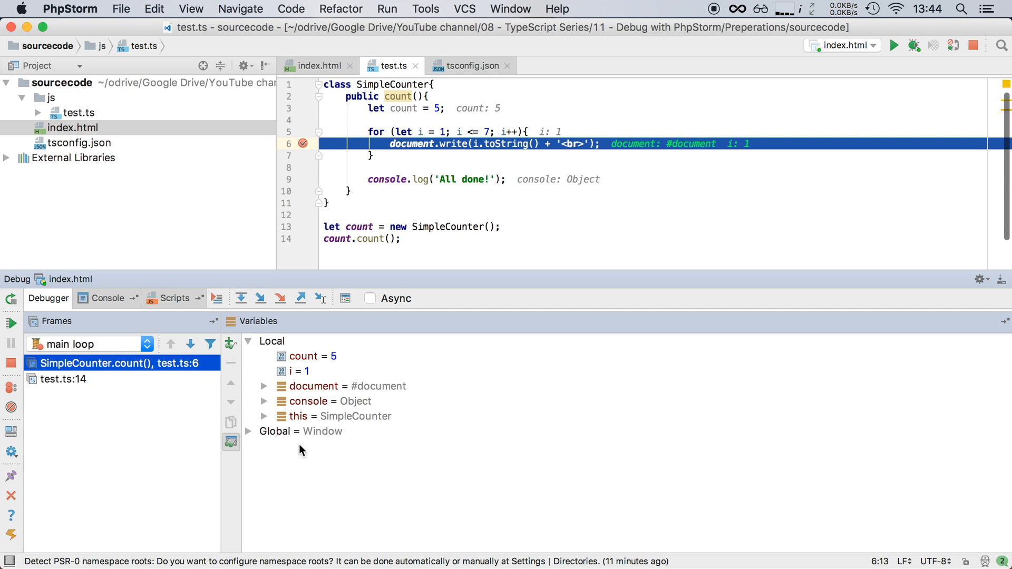
mouse_move(296, 367)
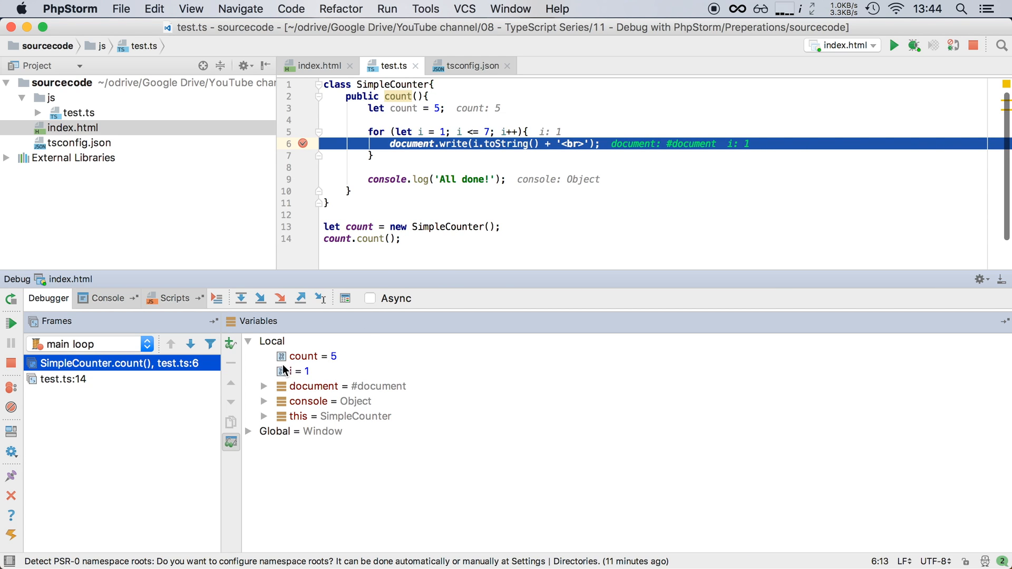
mouse_move(420, 133)
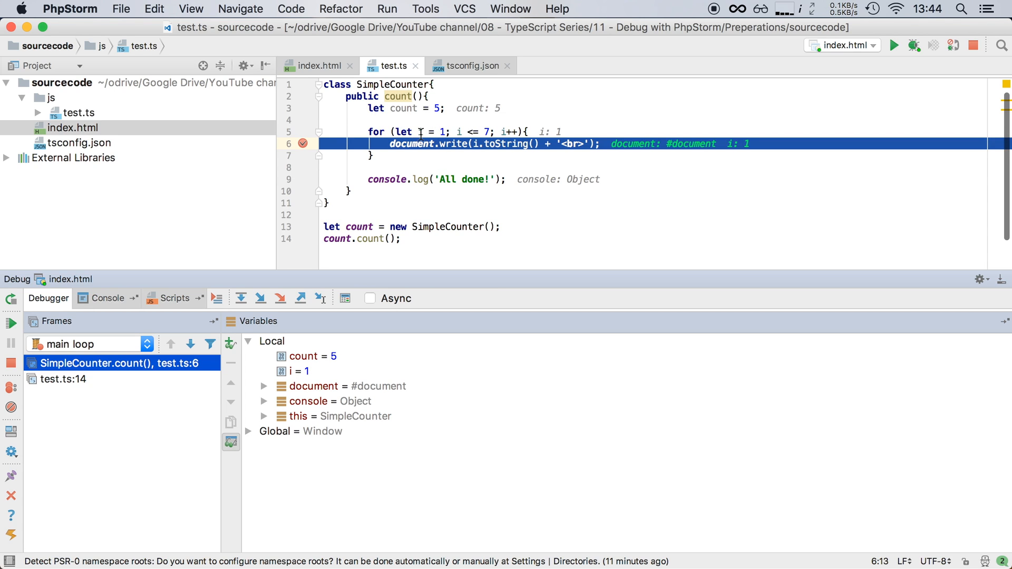
mouse_move(463, 145)
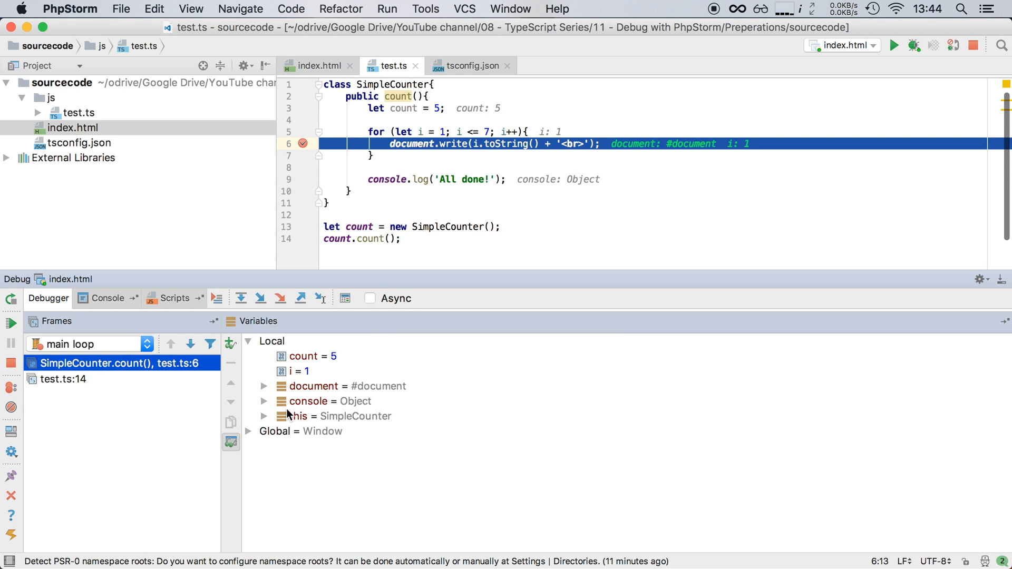
left_click(264, 386)
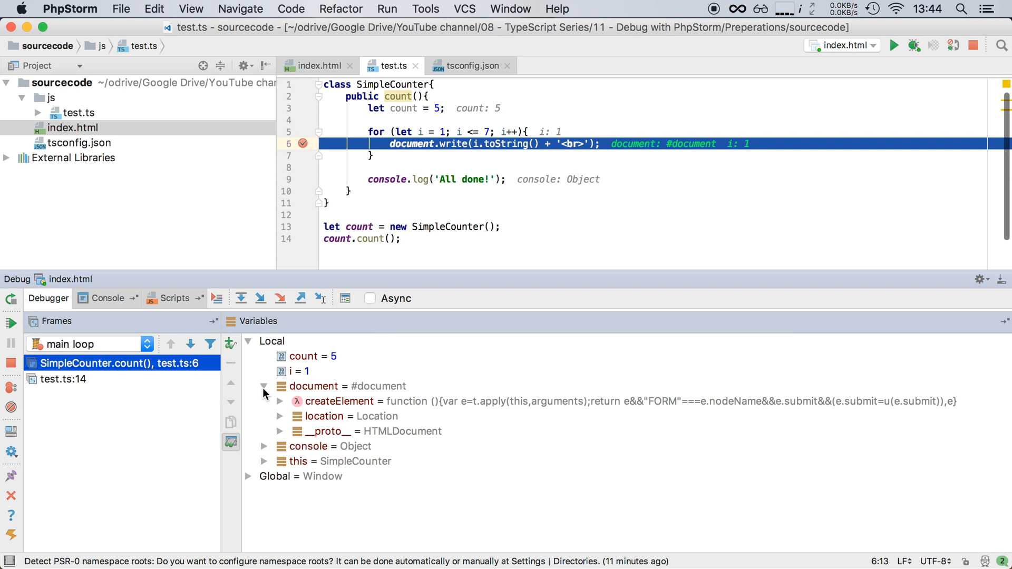
left_click(263, 386)
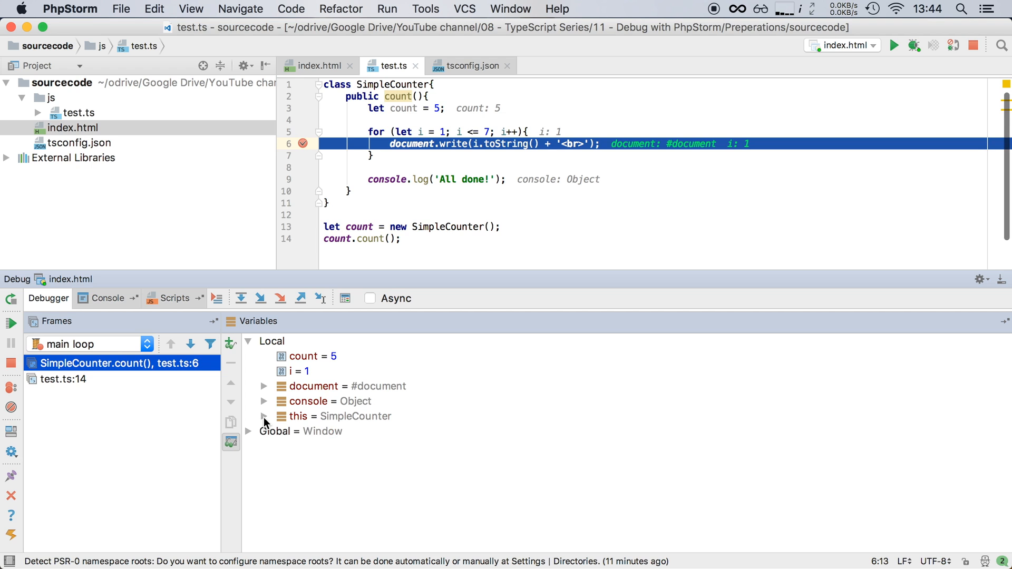
left_click(249, 431)
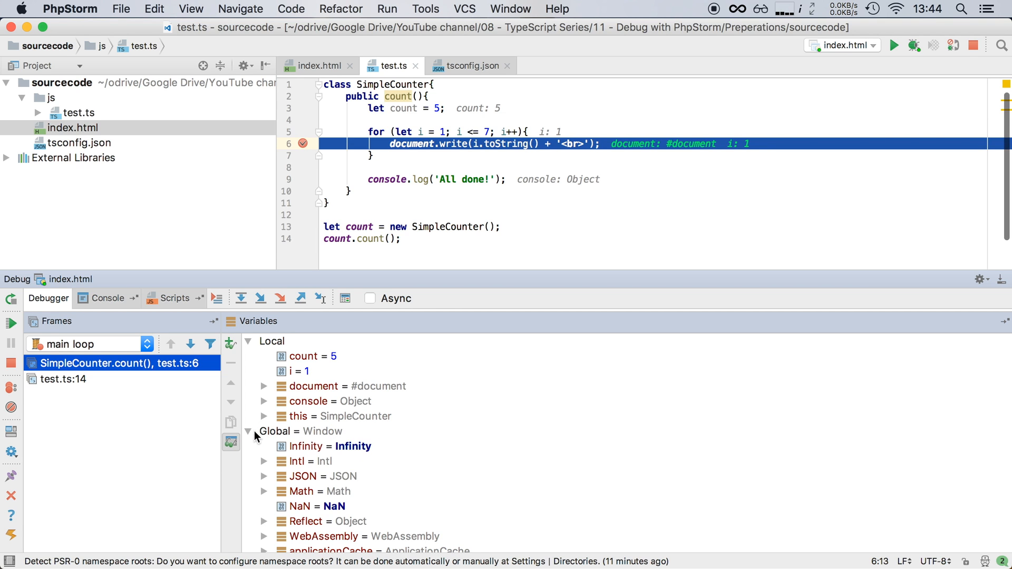
scroll("down", 3)
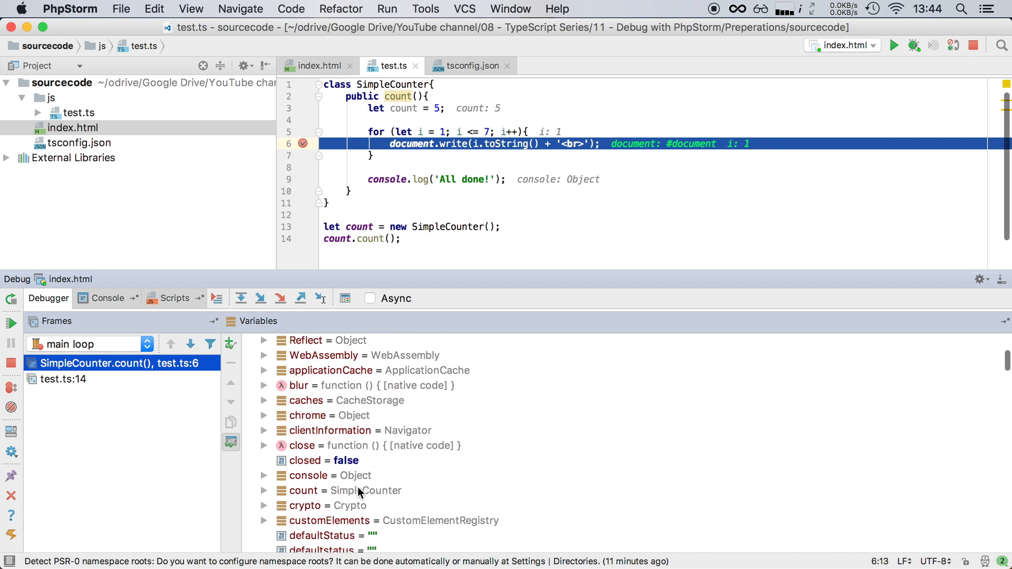
scroll("down", 3)
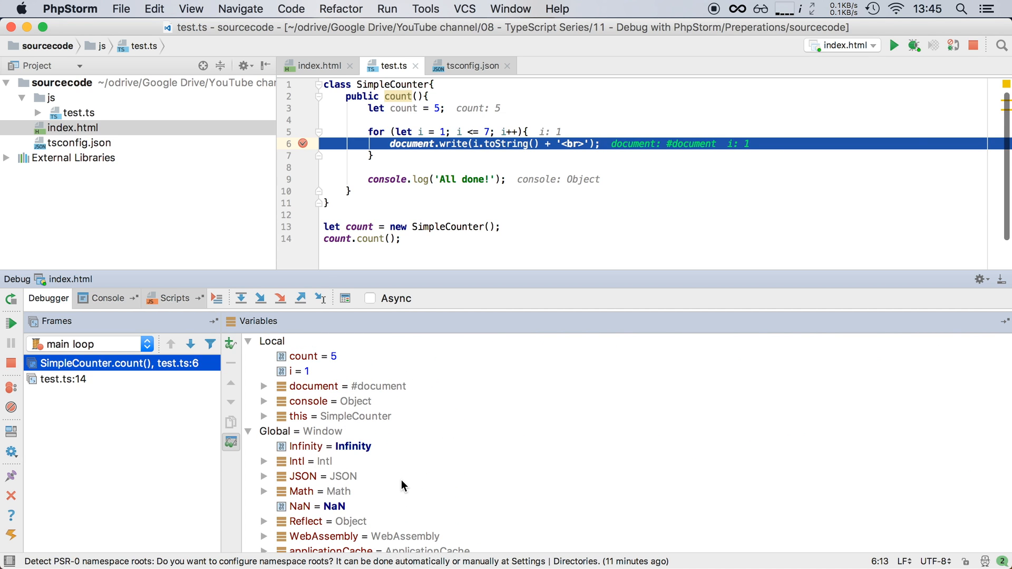
left_click(249, 431)
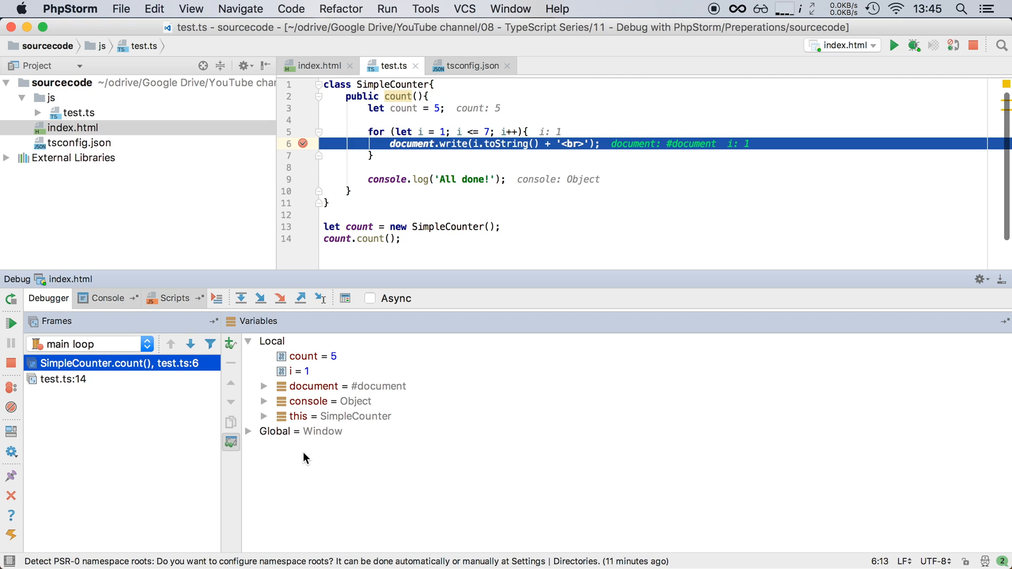
mouse_move(335, 488)
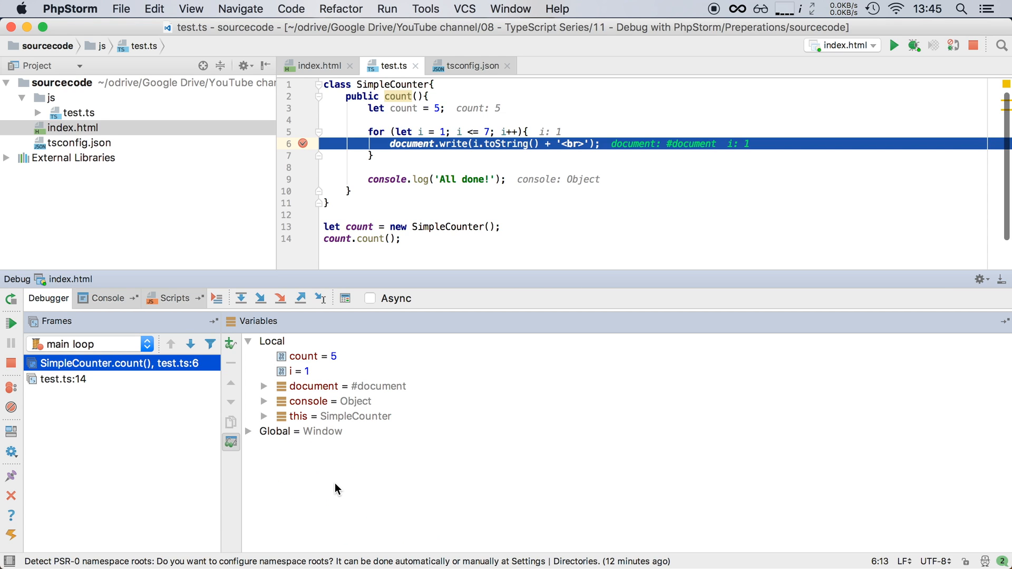
mouse_move(505, 217)
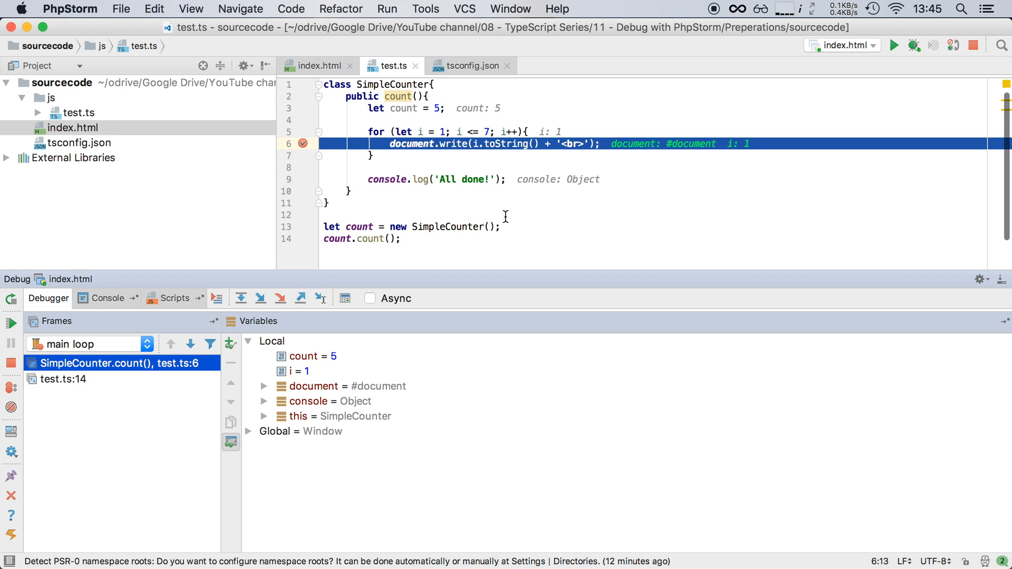
mouse_move(405, 110)
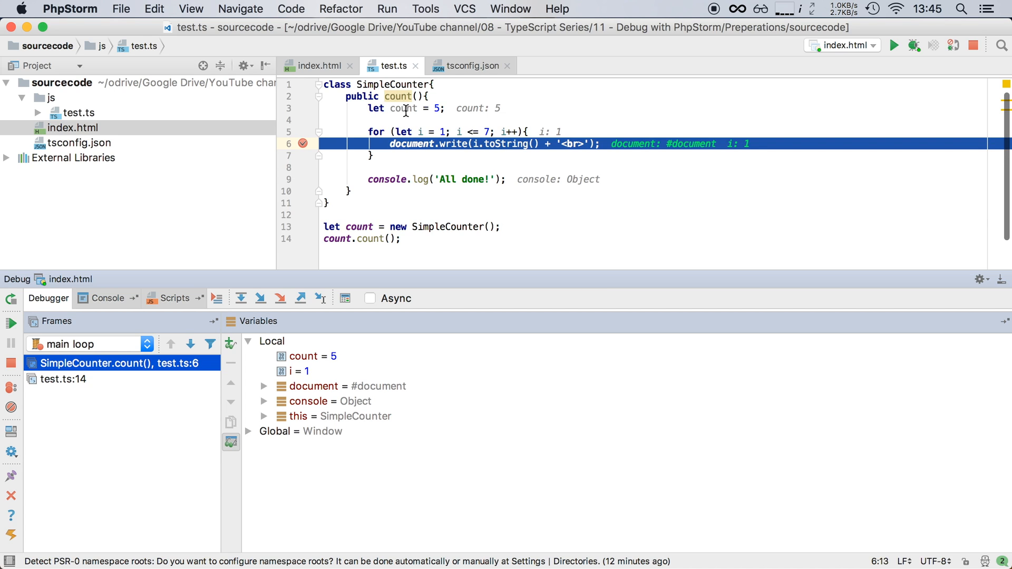
mouse_move(376, 109)
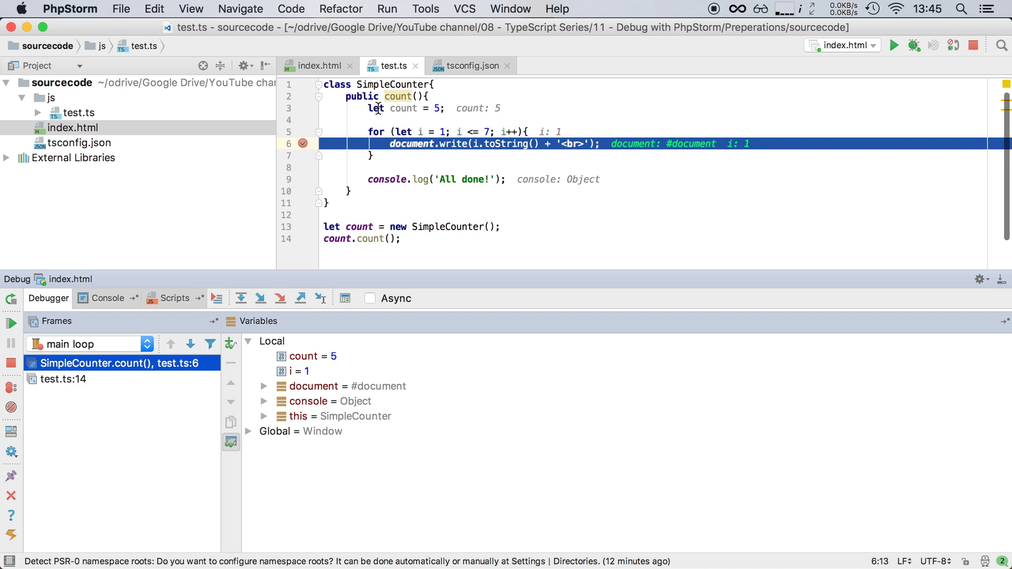
mouse_move(503, 108)
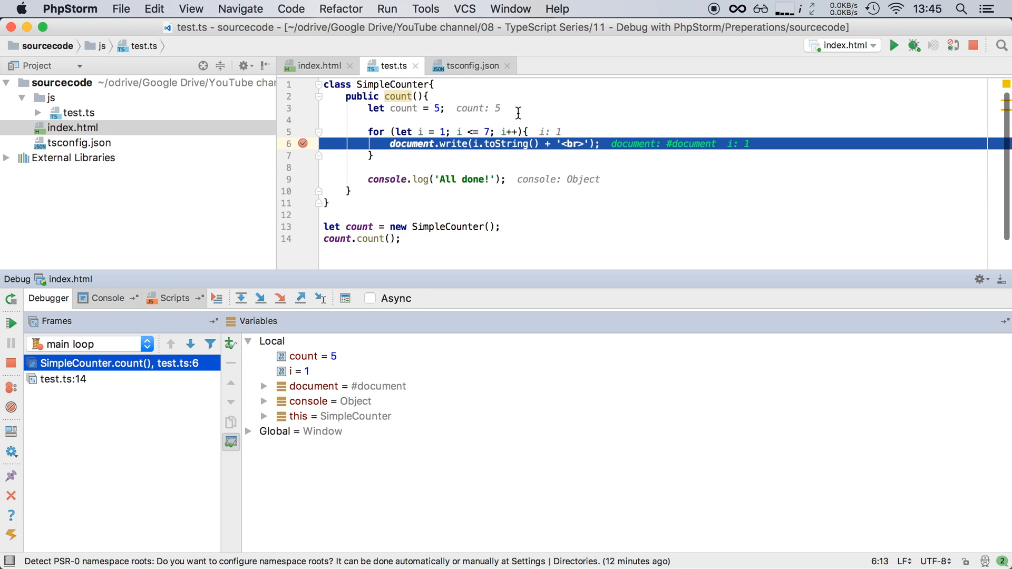
mouse_move(405, 176)
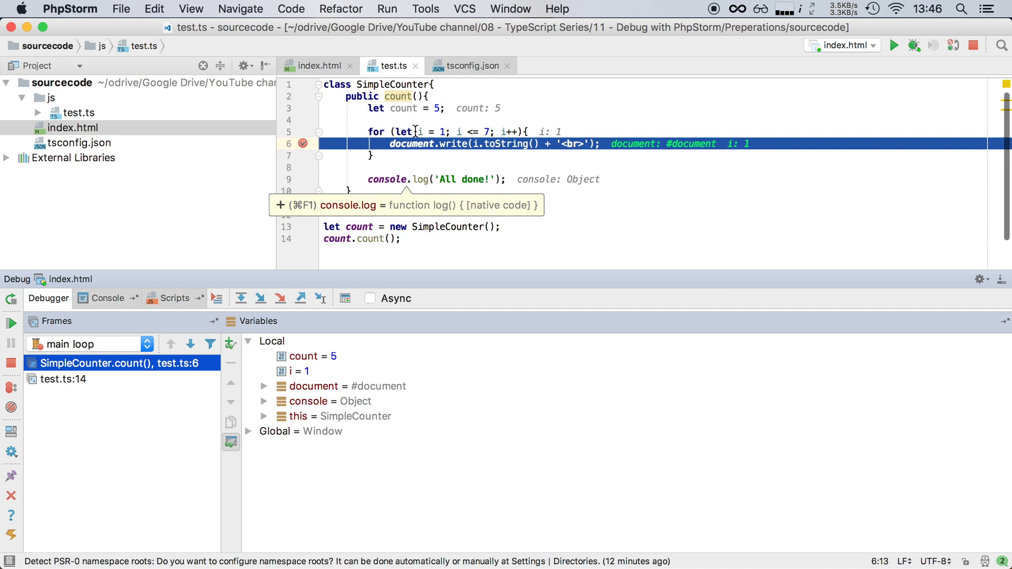
mouse_move(537, 129)
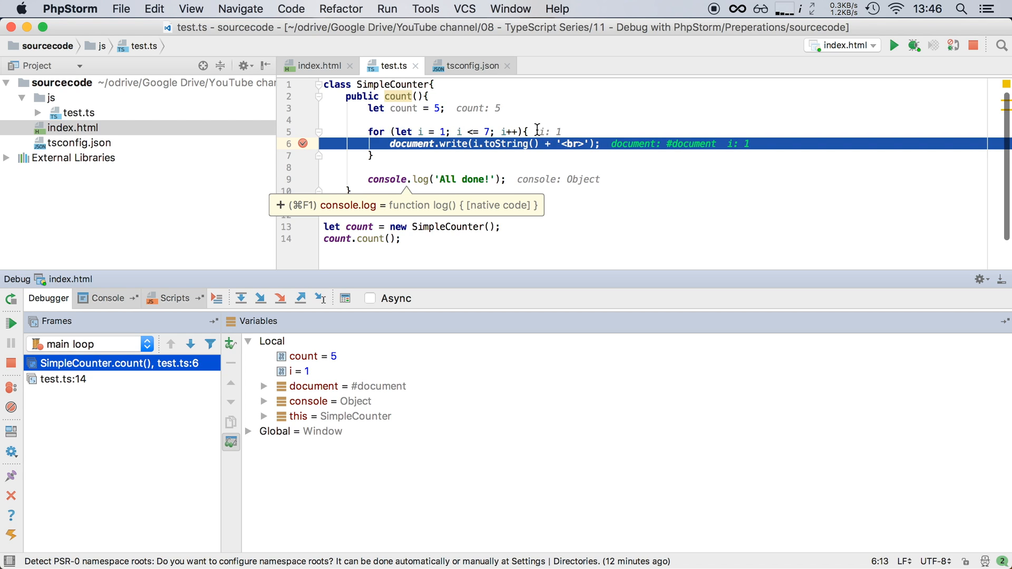
mouse_move(563, 131)
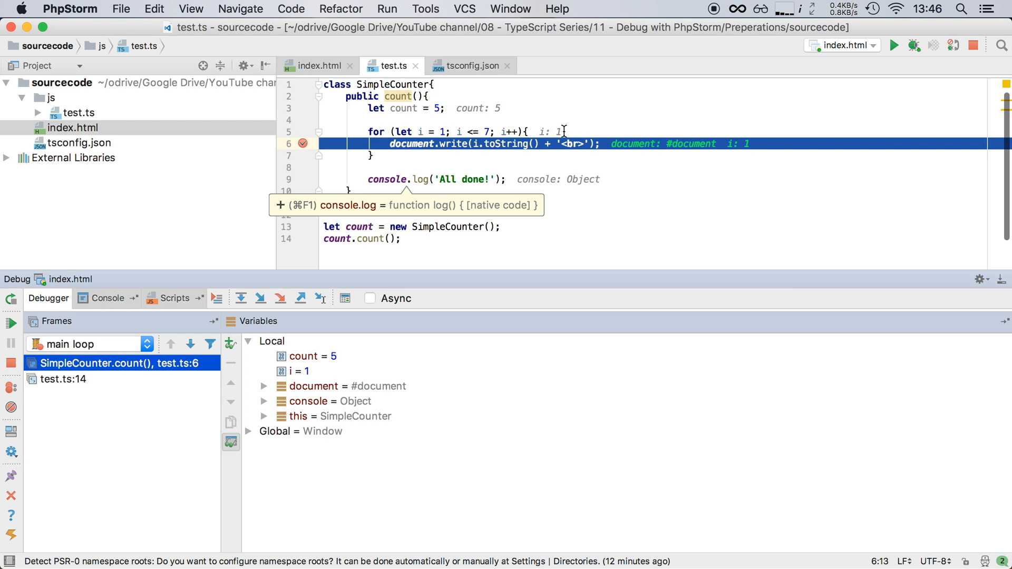
mouse_move(301, 316)
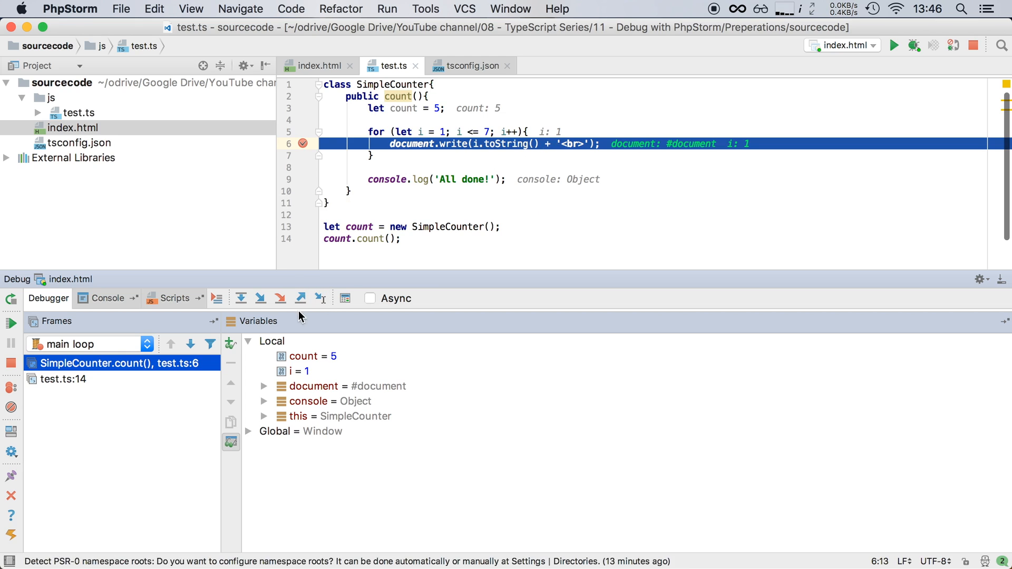
mouse_move(260, 298)
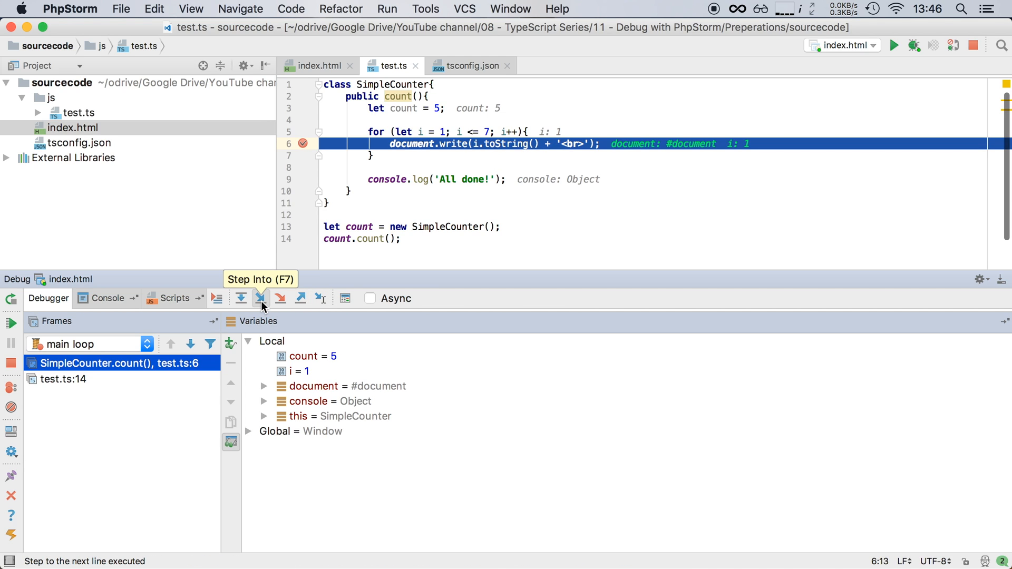
Step through one loop iteration from line 6 to line 5 and back with i = 2
left_click(240, 297)
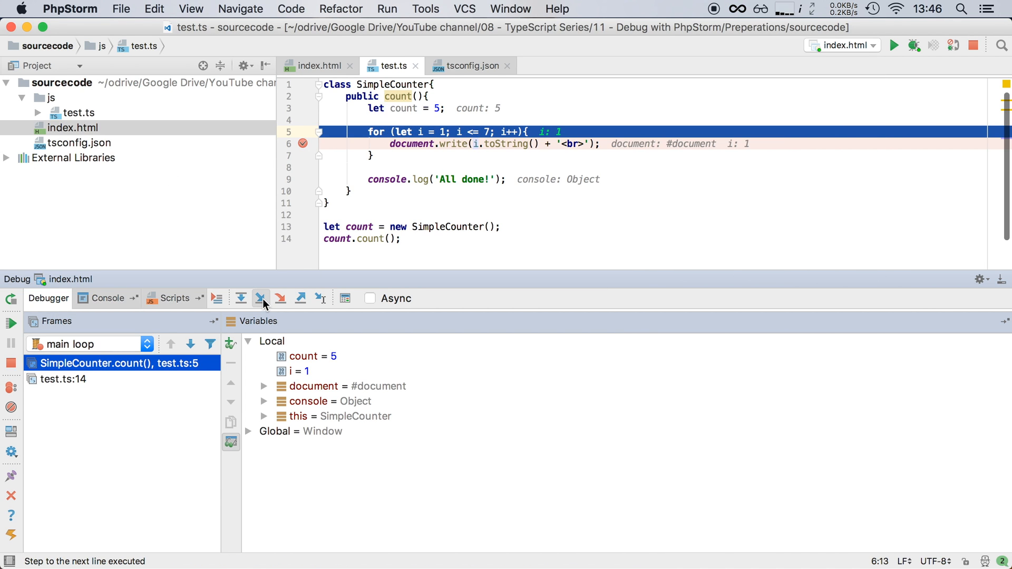
left_click(260, 297)
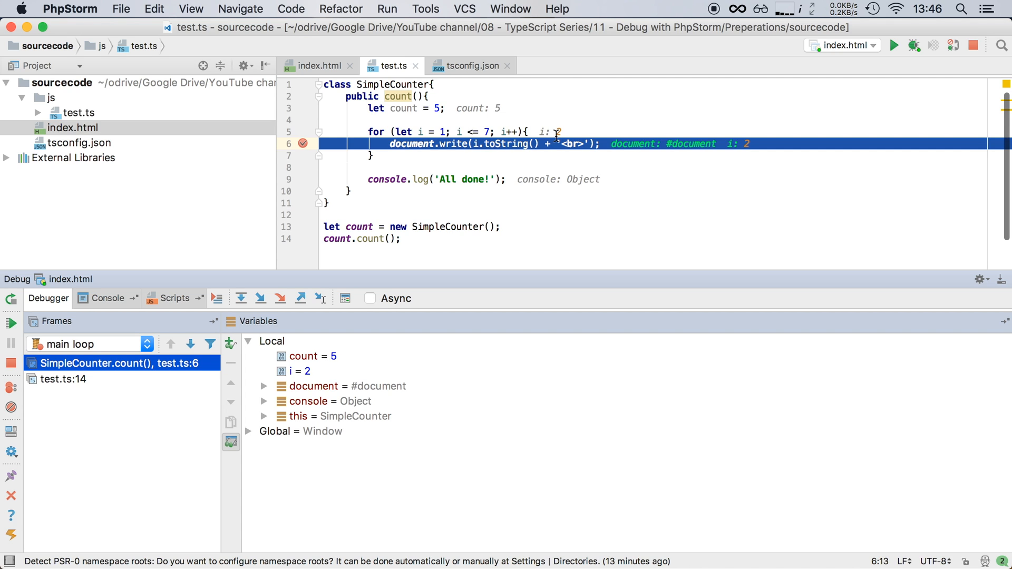
left_click(260, 298)
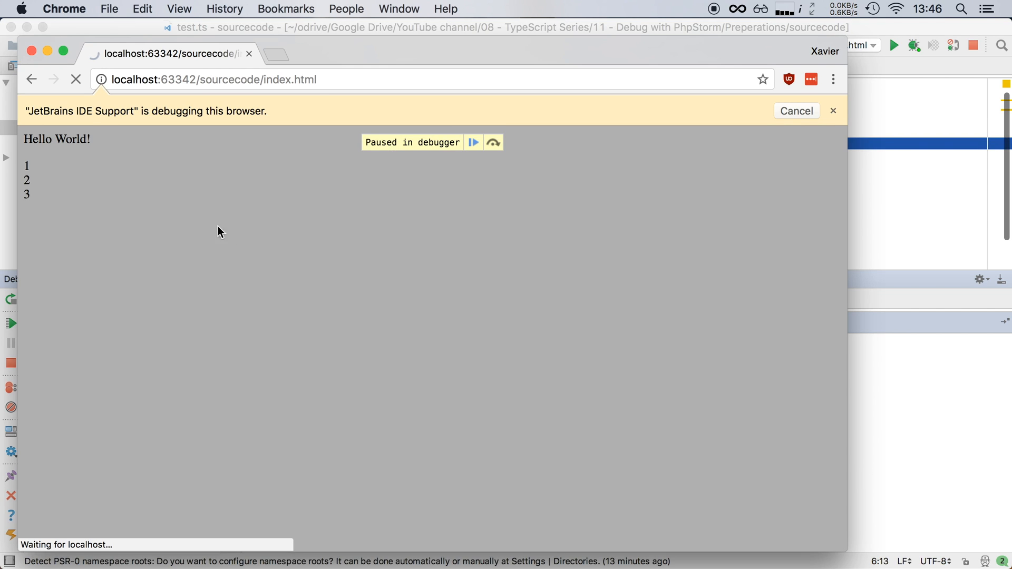
mouse_move(30, 216)
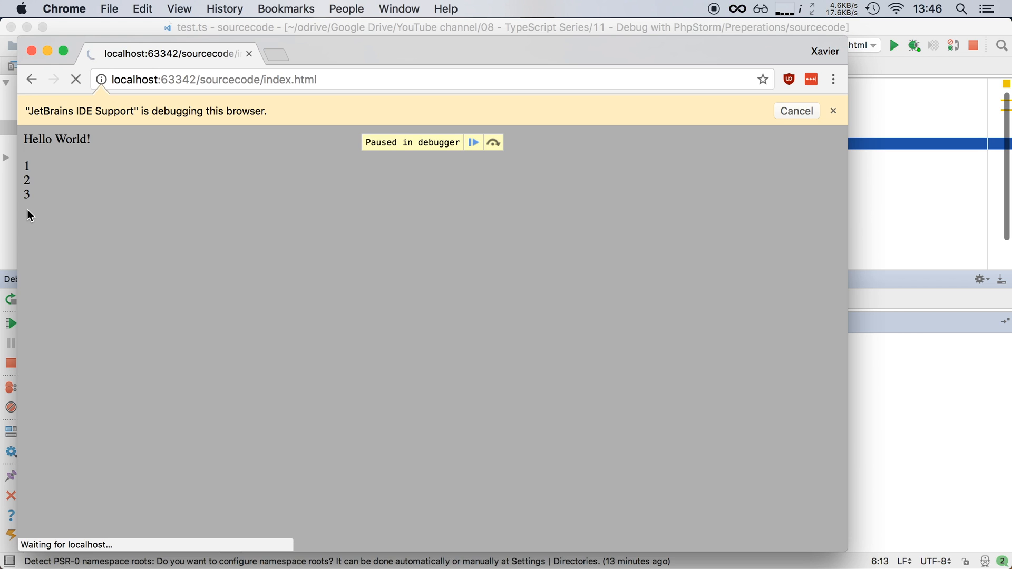
mouse_move(439, 206)
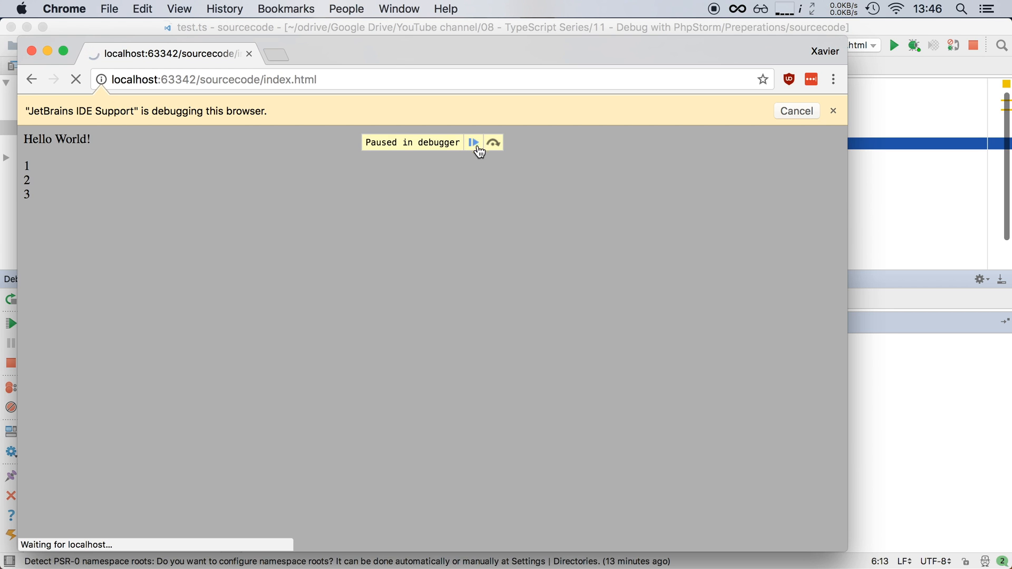
mouse_move(473, 142)
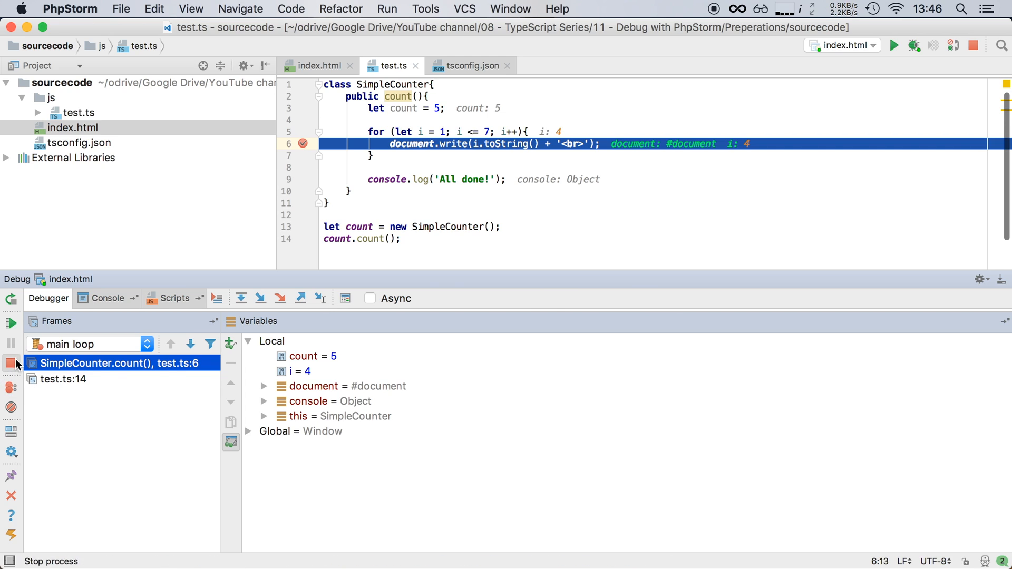
mouse_move(11, 323)
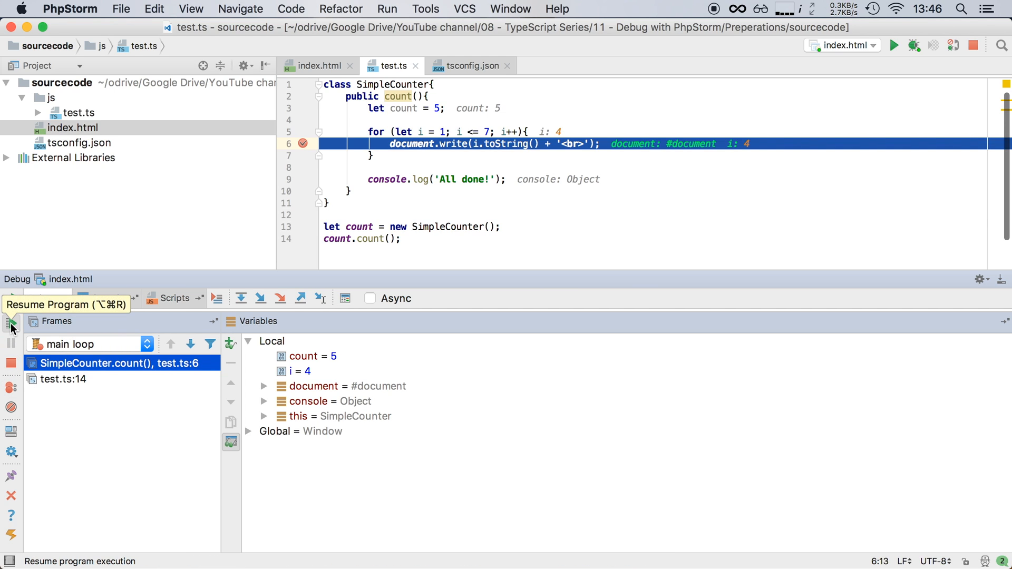